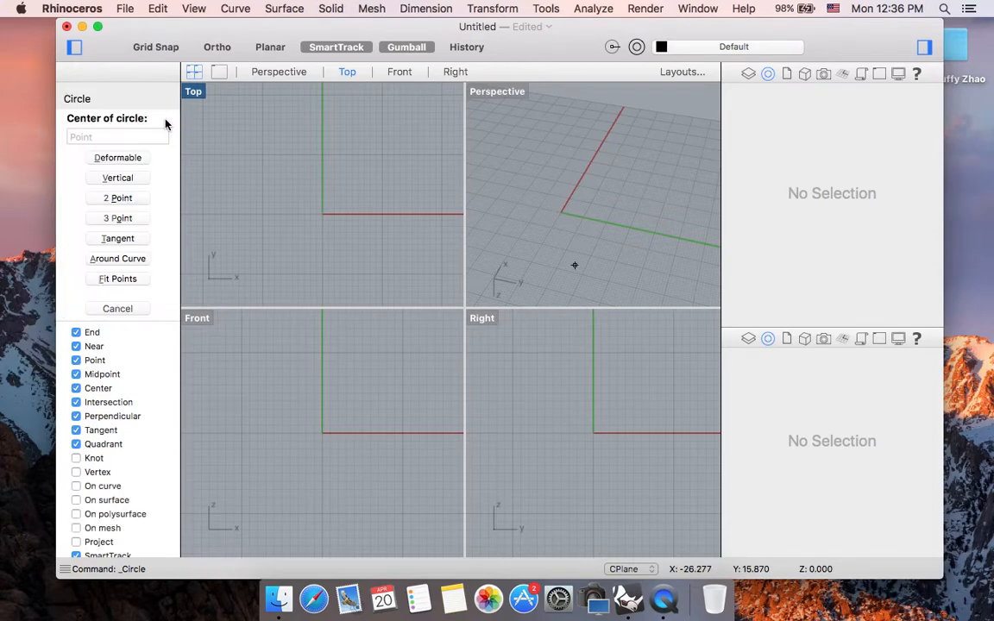
Step: Place a circle centred at the origin, sized by entering circumference 51.87
left_click(560, 213)
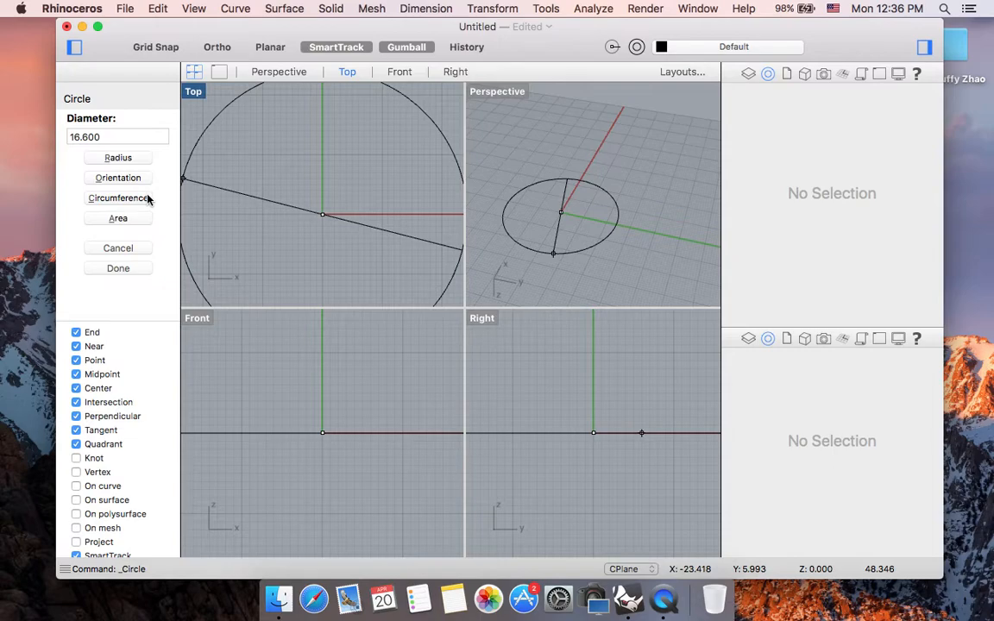
left_click(118, 198)
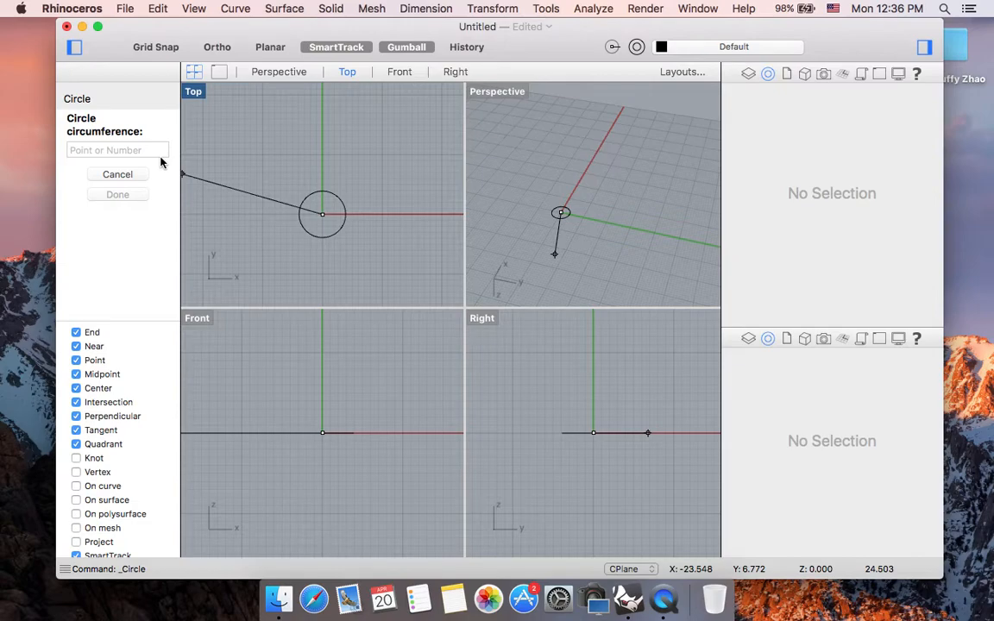
type("5")
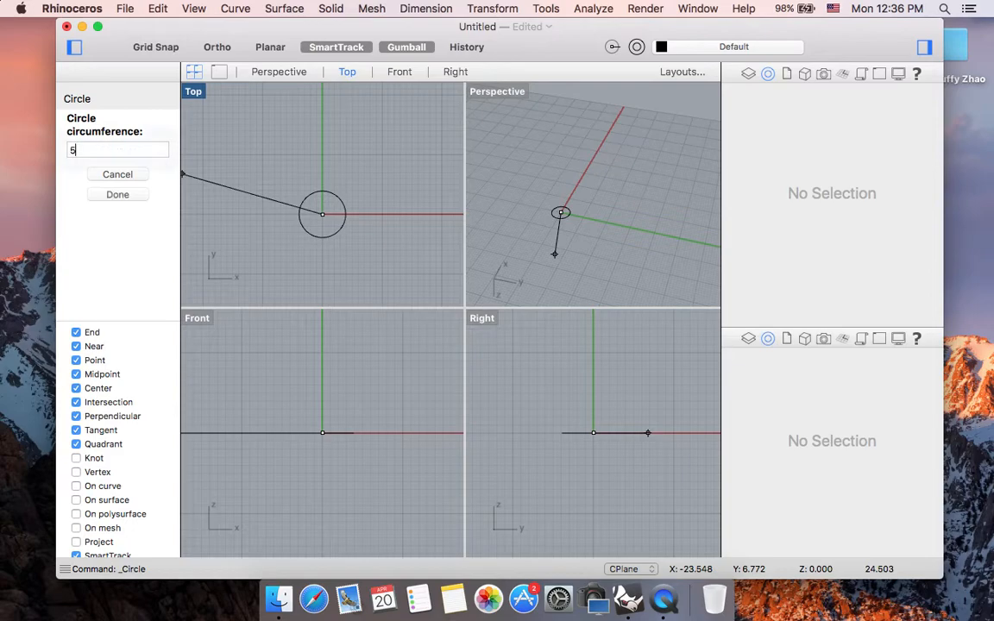
type("1.87")
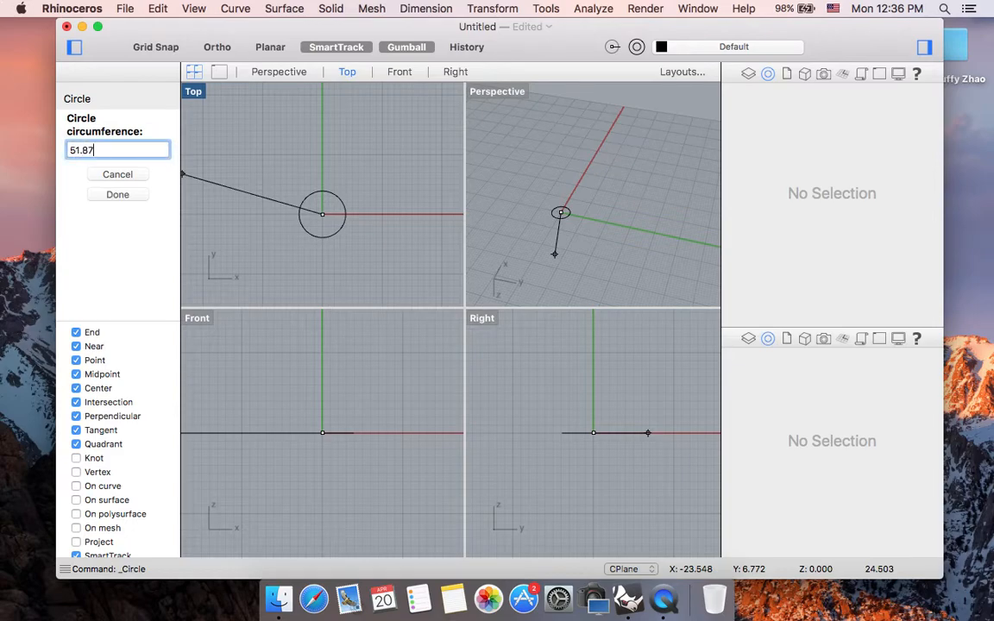
left_click(117, 194)
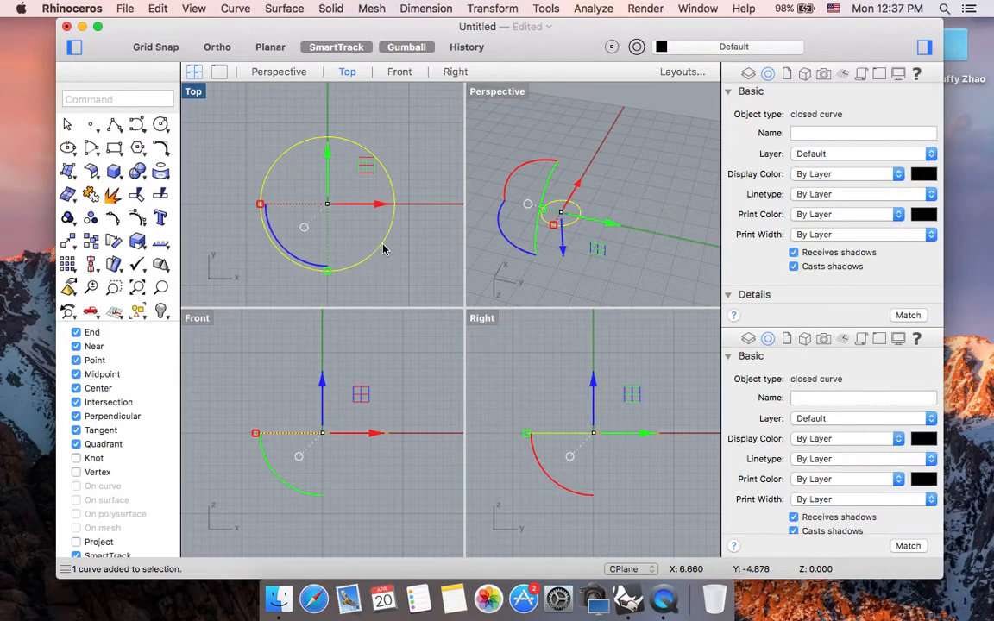
Step: Offset the circle outward by distance 2 to make a larger concentric circle
type("o")
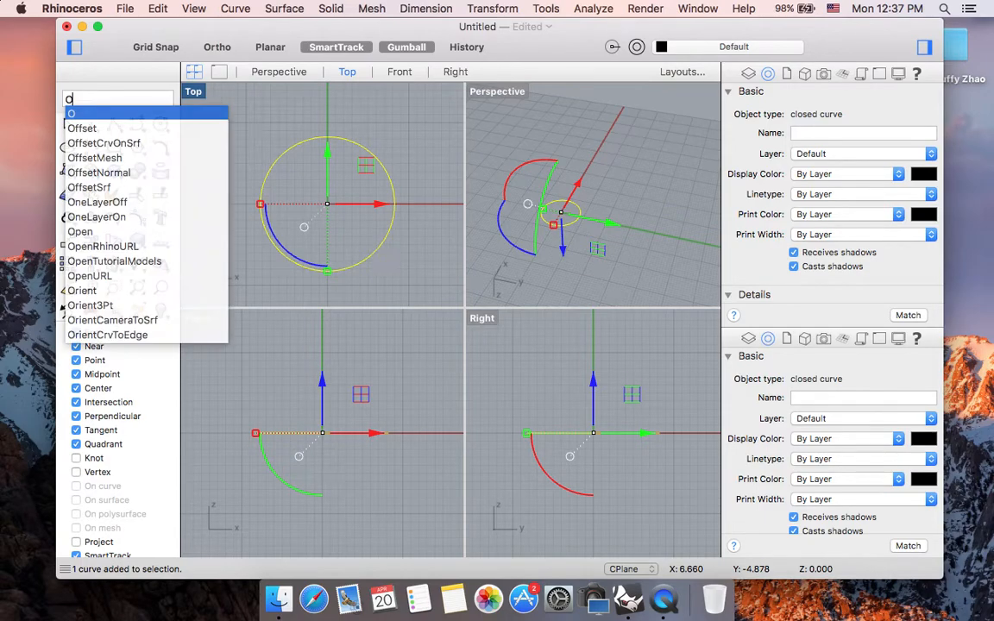
left_click(82, 128)
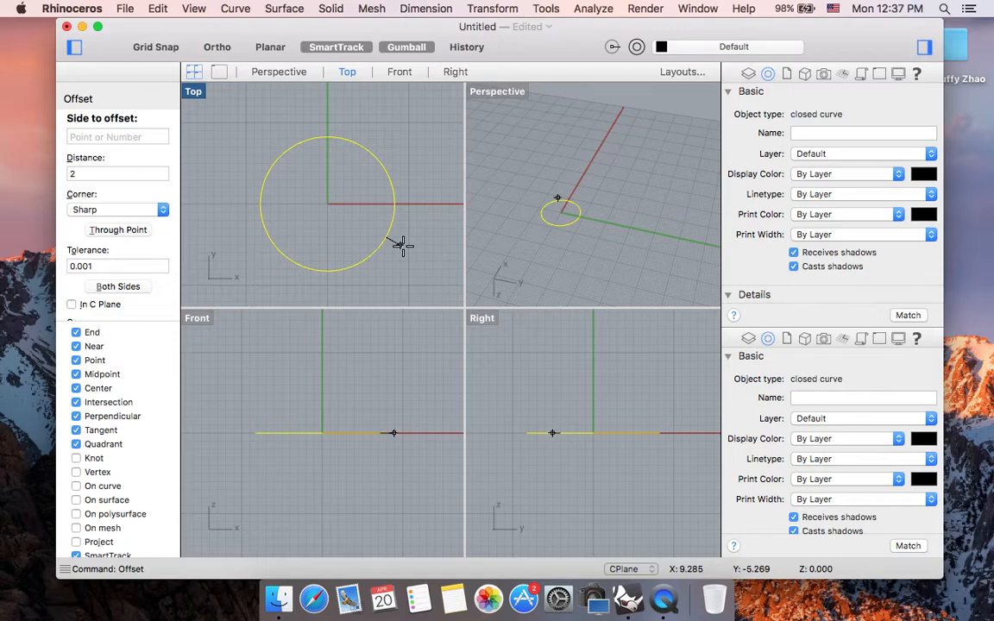
mouse_move(375, 242)
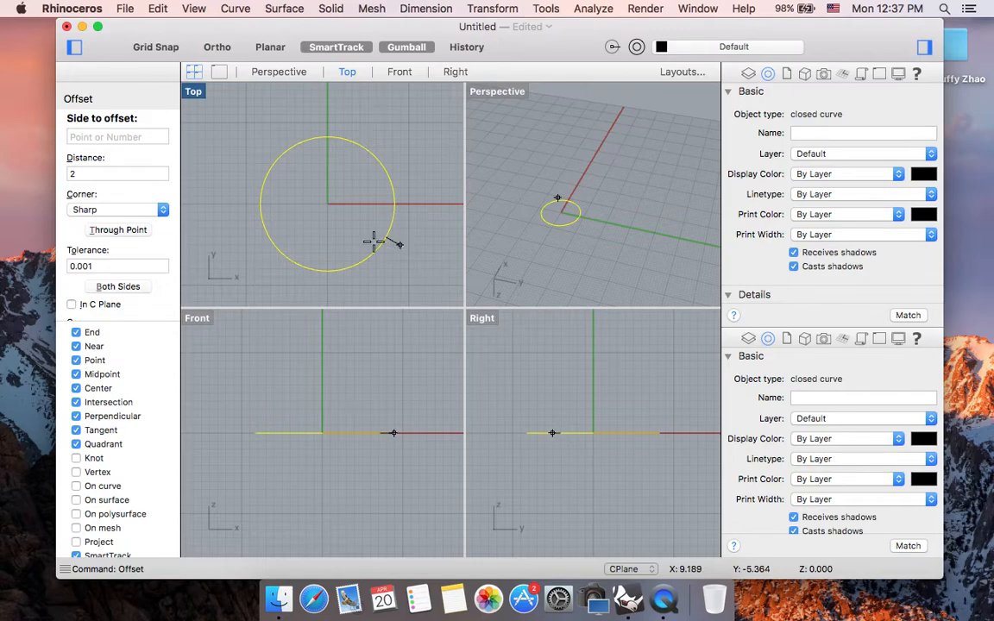
left_click(119, 174)
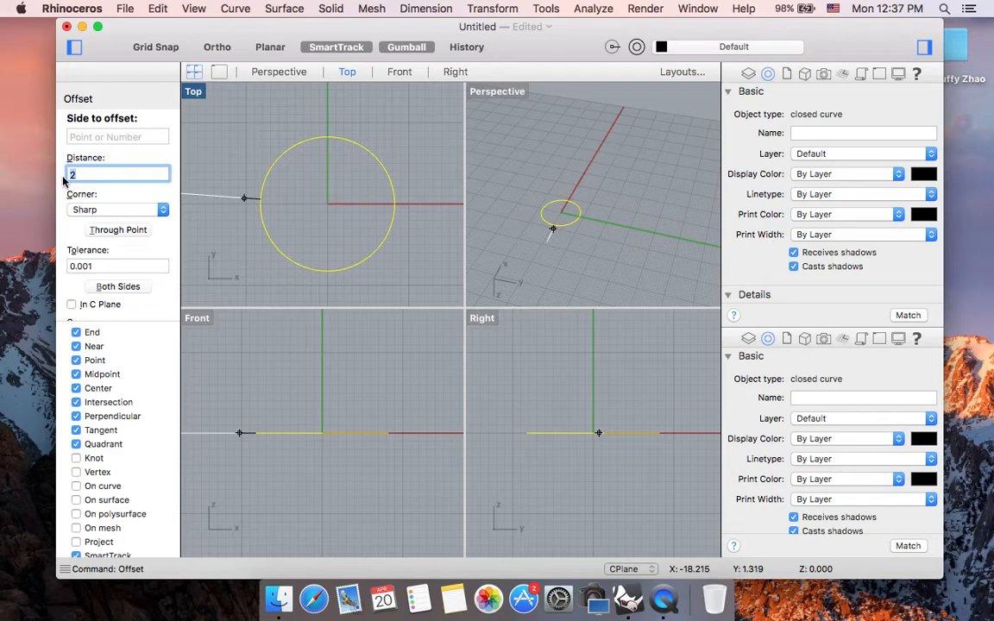
type("1")
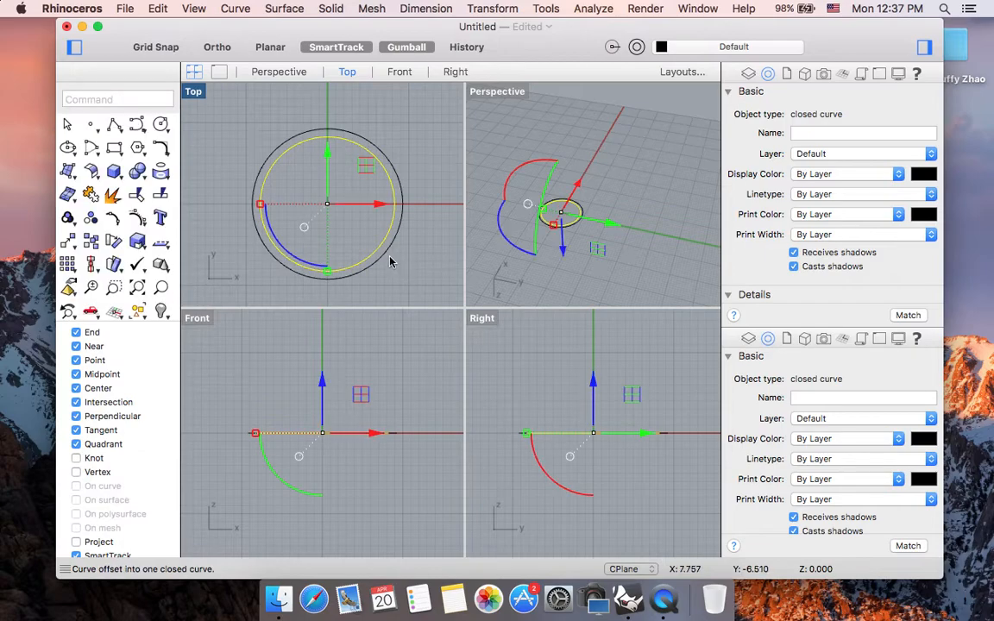
mouse_move(374, 248)
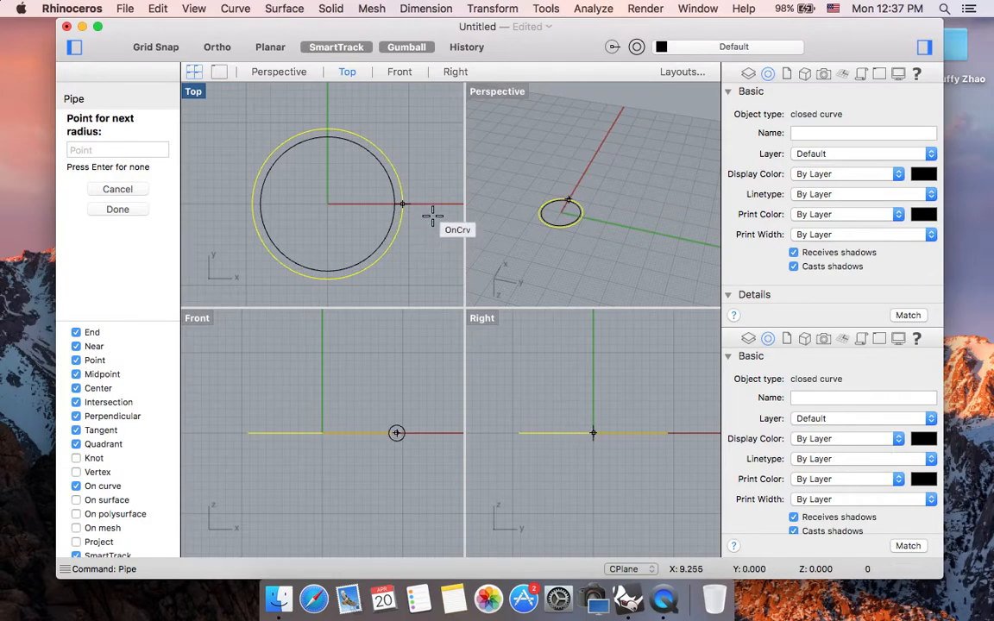
mouse_move(400, 216)
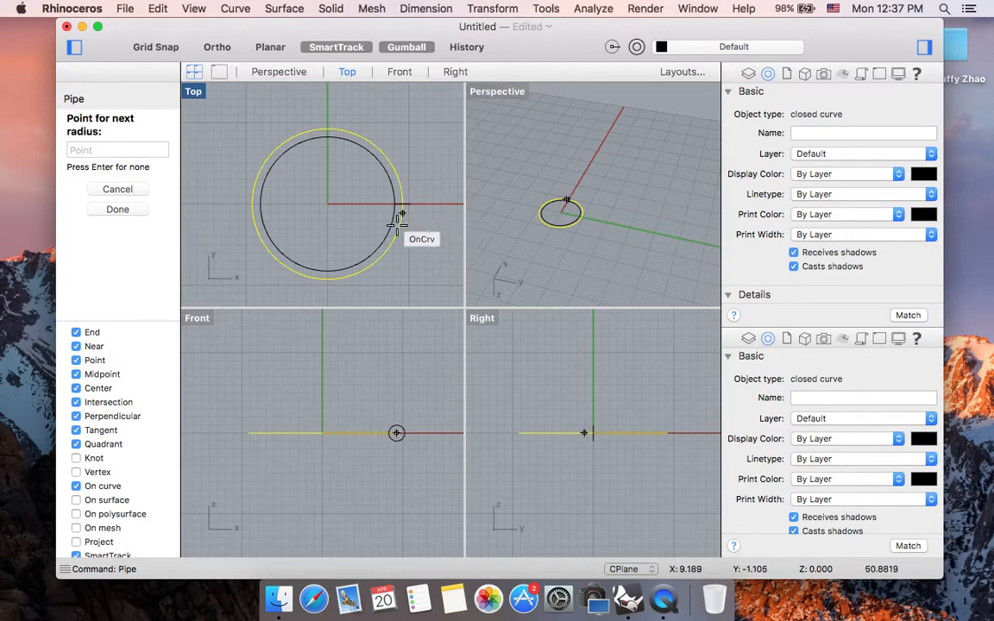
mouse_move(326, 283)
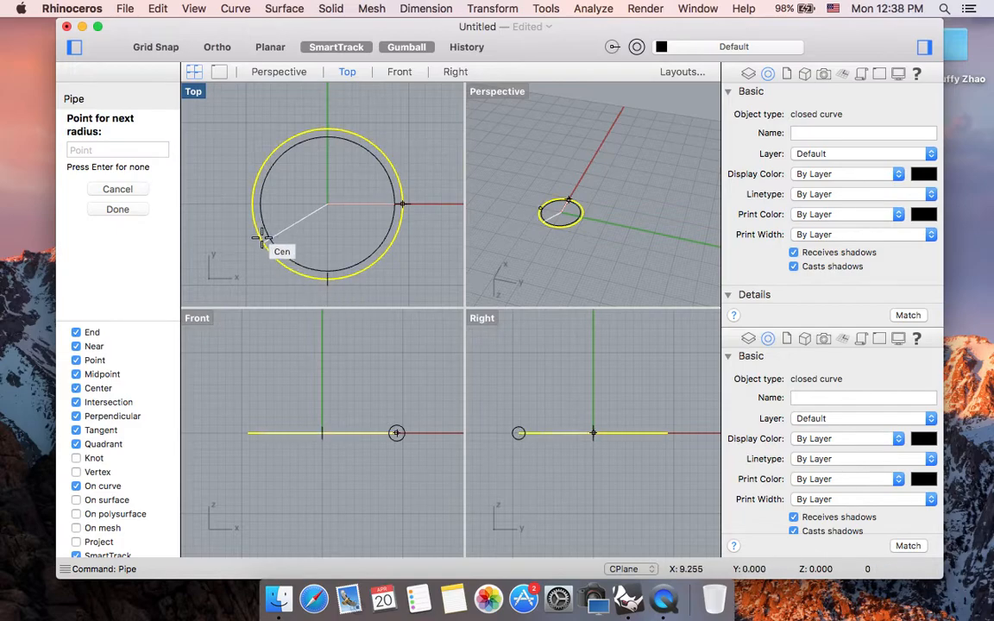
Step: Set the pipe radius around the circle to form the ring tube
left_click(248, 205)
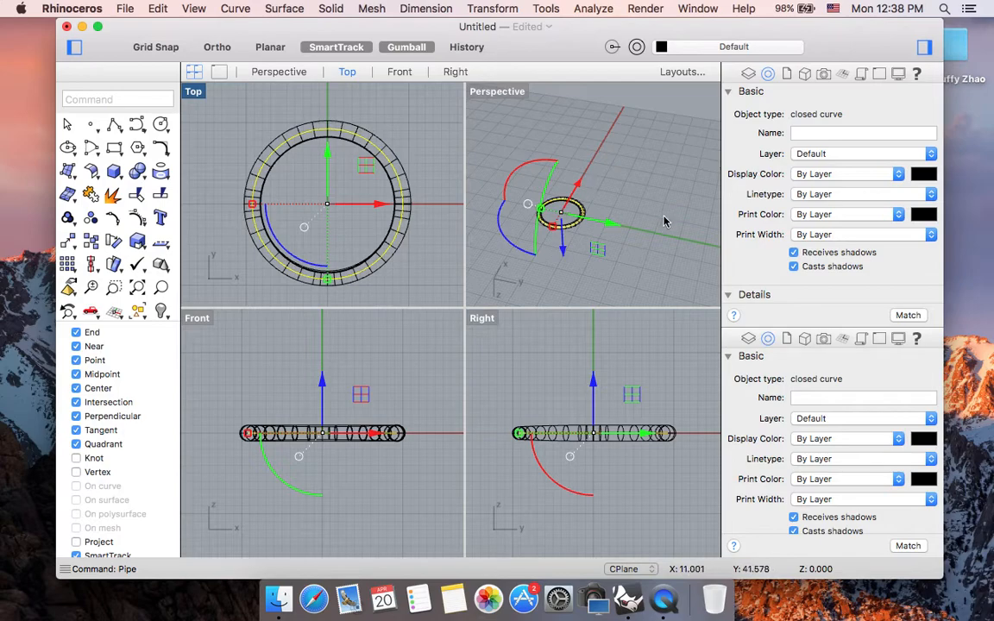
left_click(569, 215)
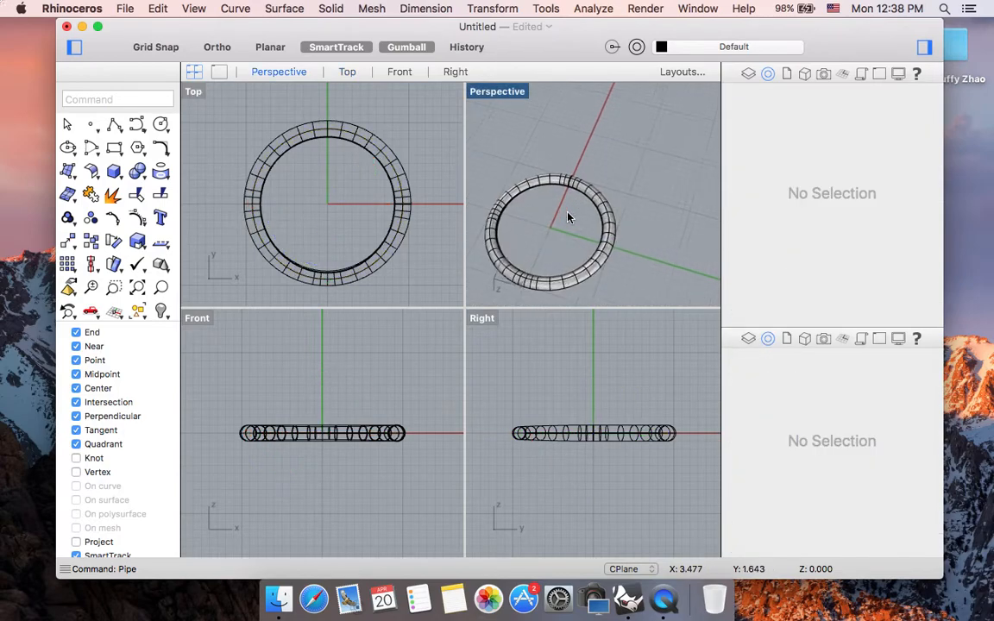
double_click(497, 90)
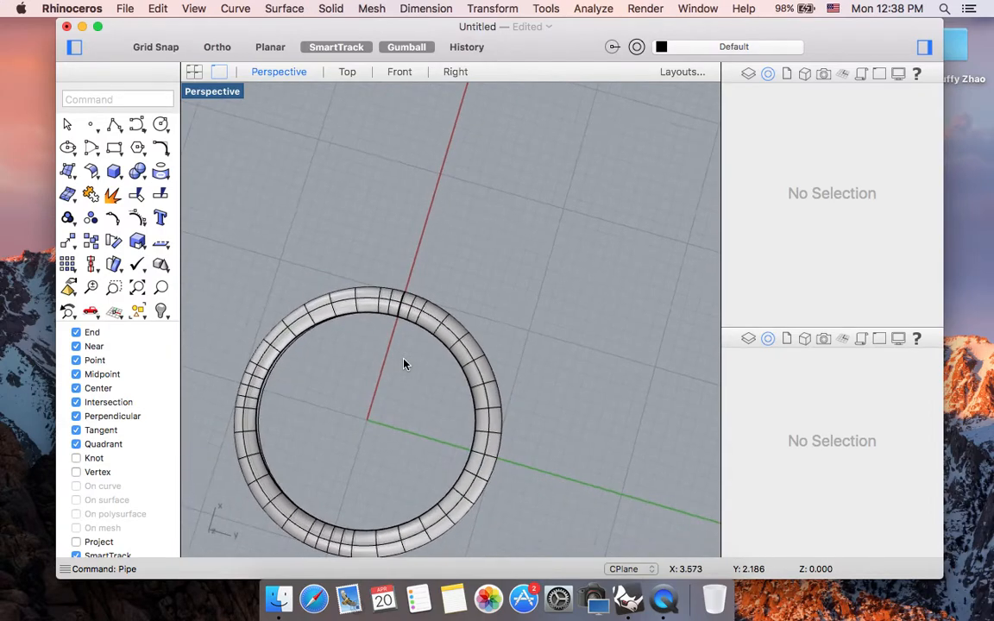
left_click_drag(388, 345, 431, 285)
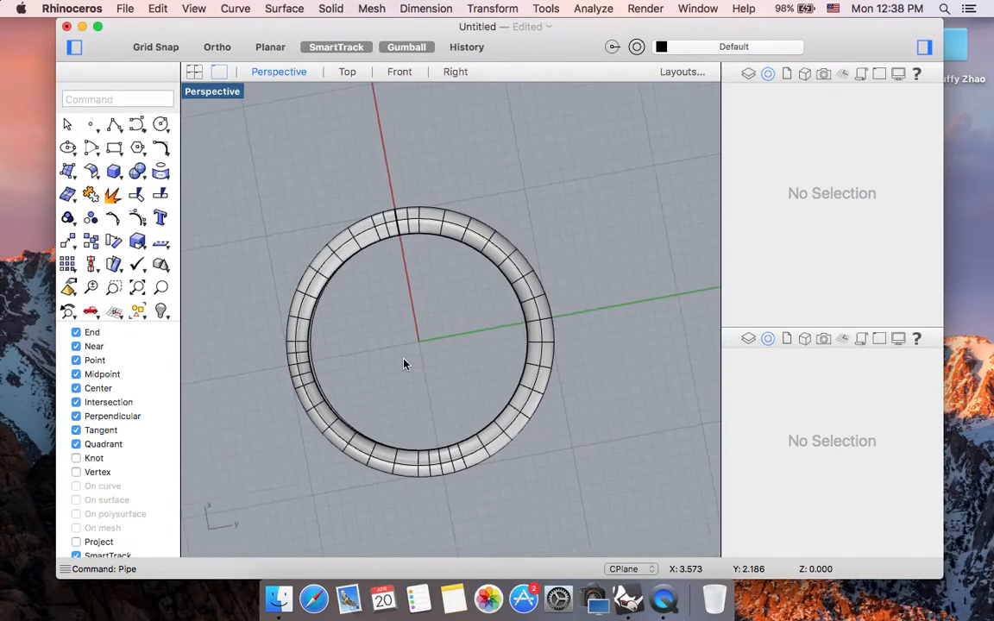
left_click(194, 72)
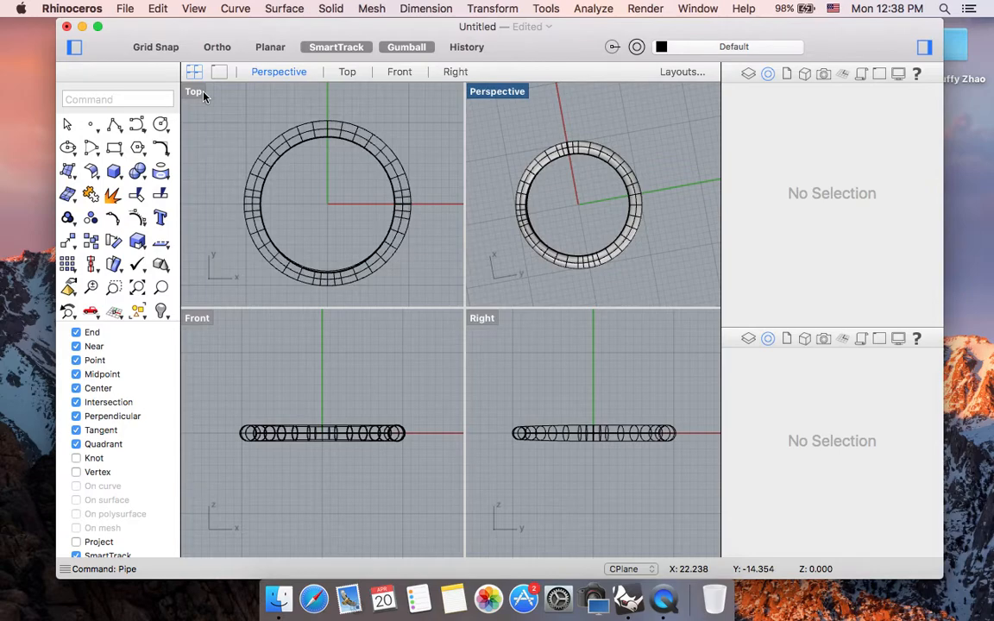
mouse_move(276, 286)
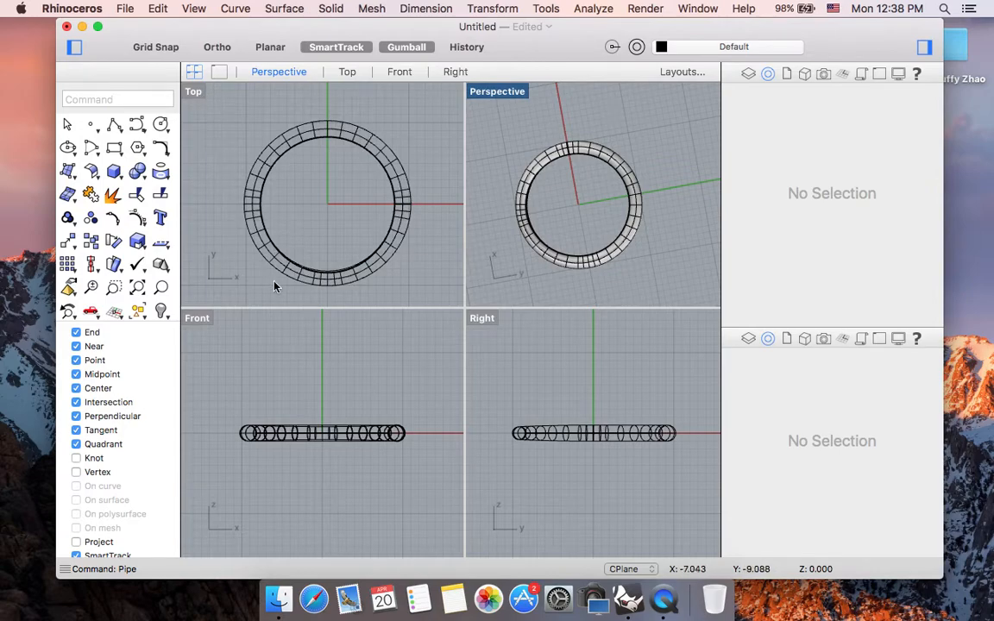
mouse_move(315, 291)
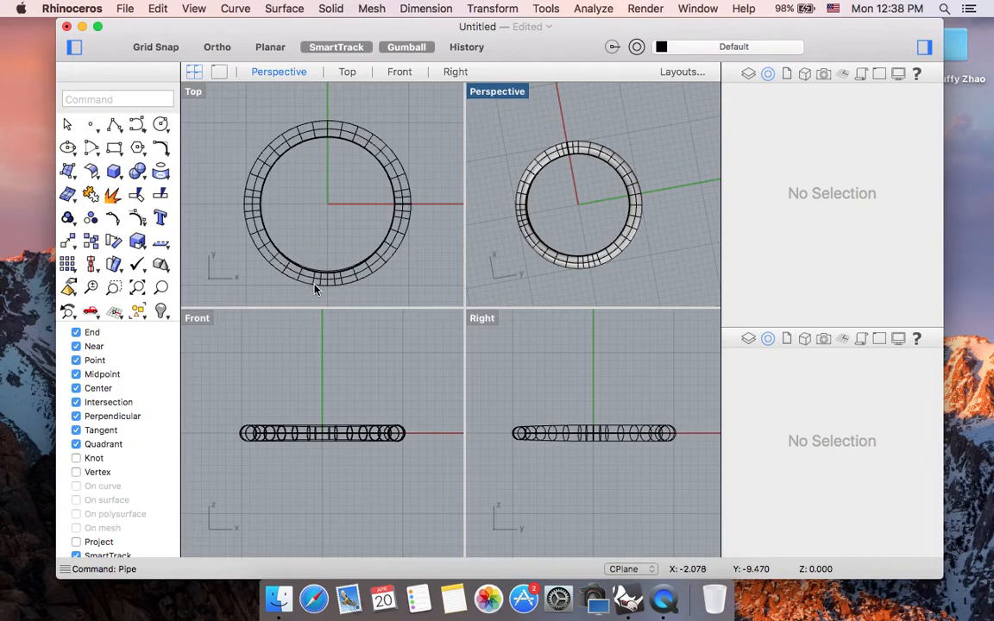
mouse_move(310, 271)
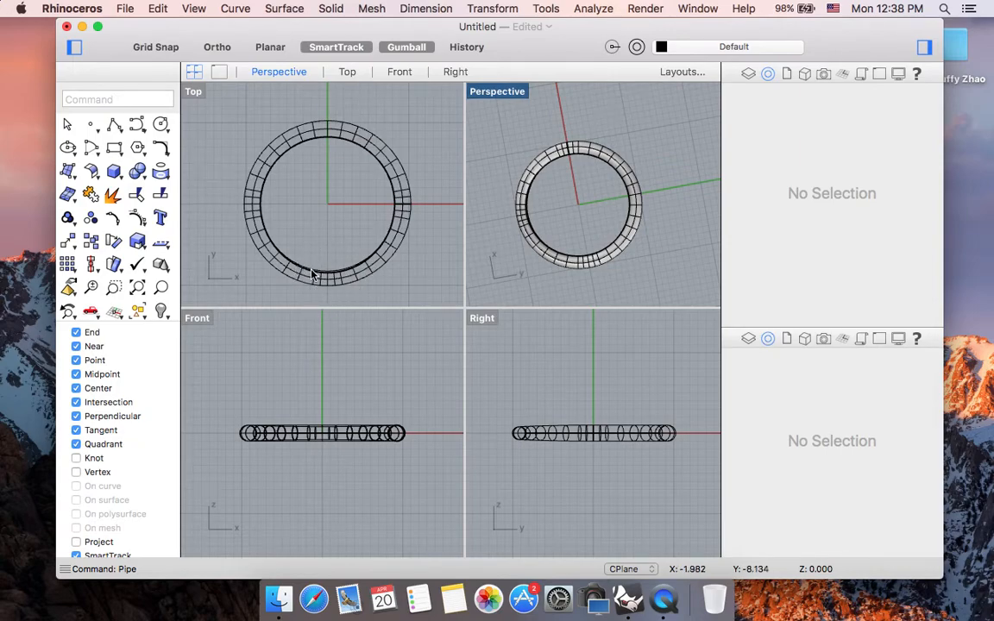
mouse_move(303, 234)
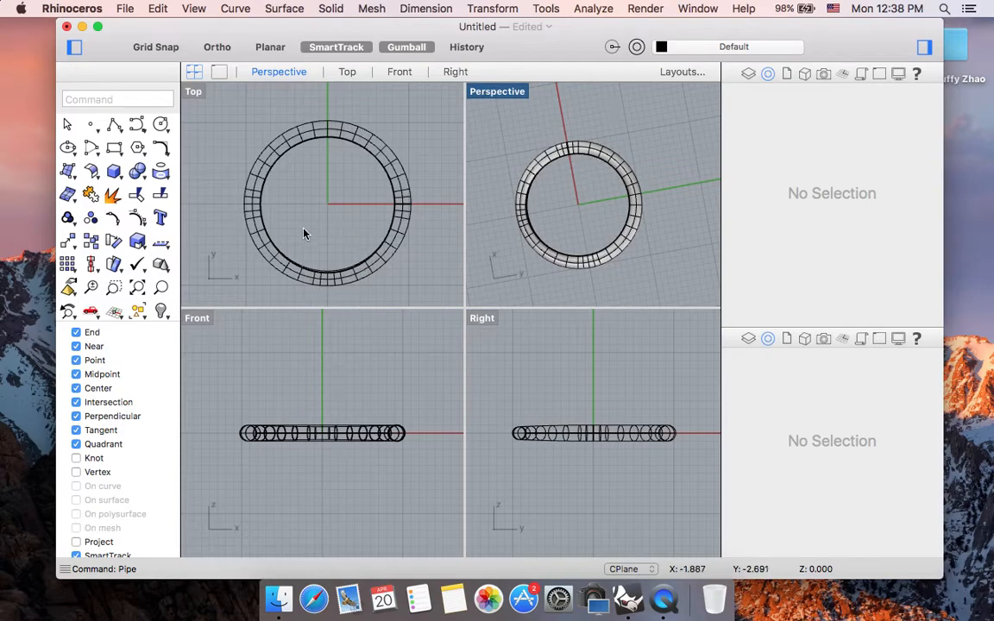
mouse_move(343, 241)
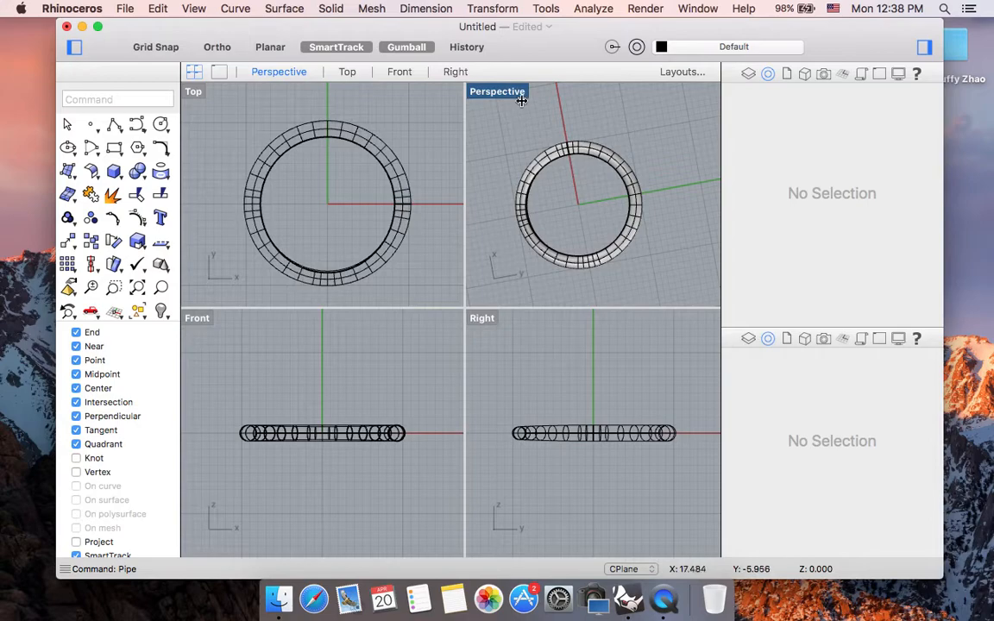
double_click(497, 92)
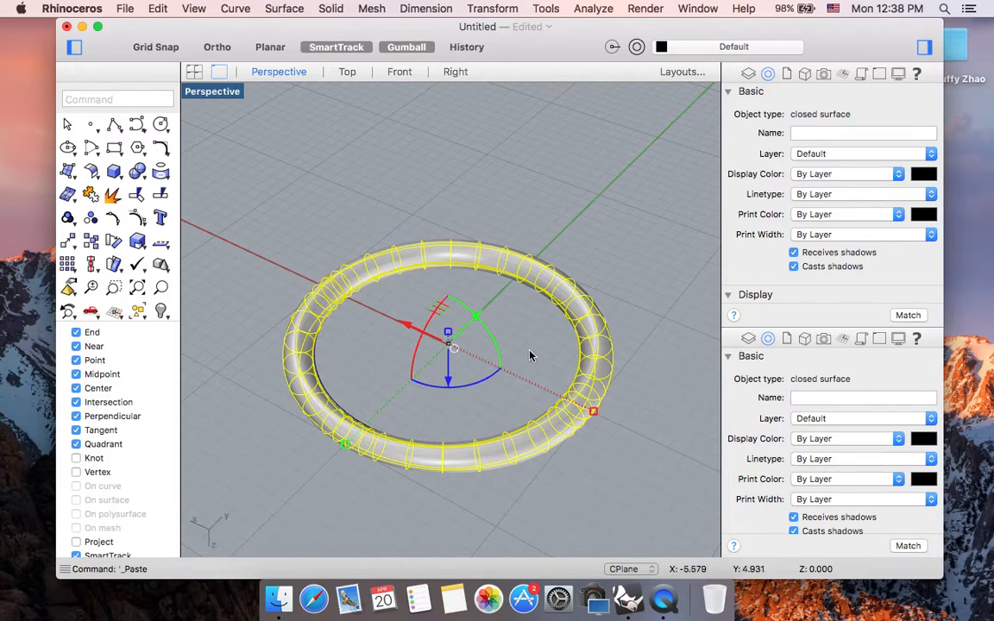
mouse_move(130, 505)
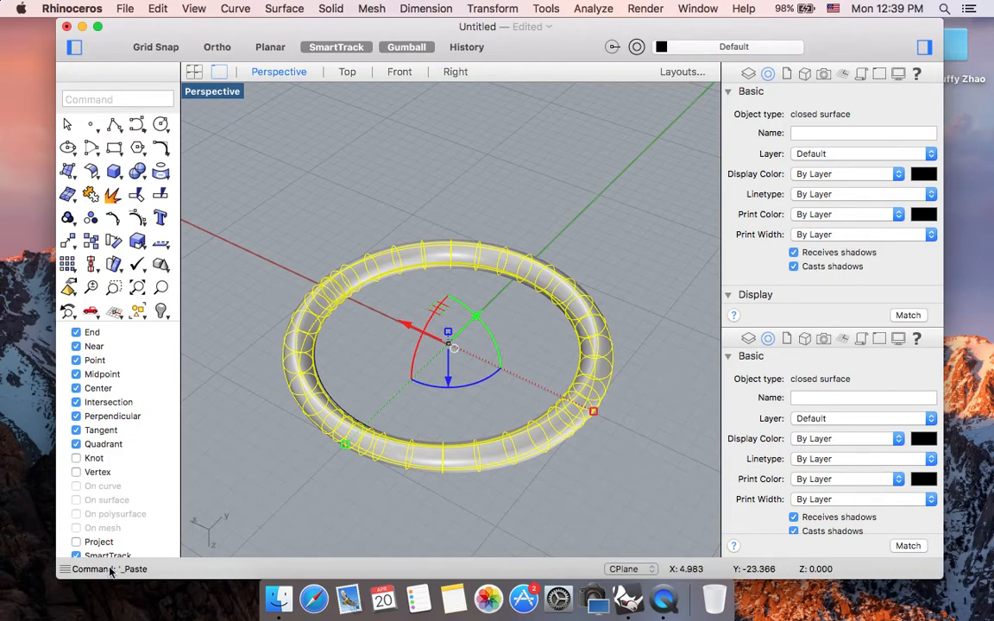
mouse_move(491, 347)
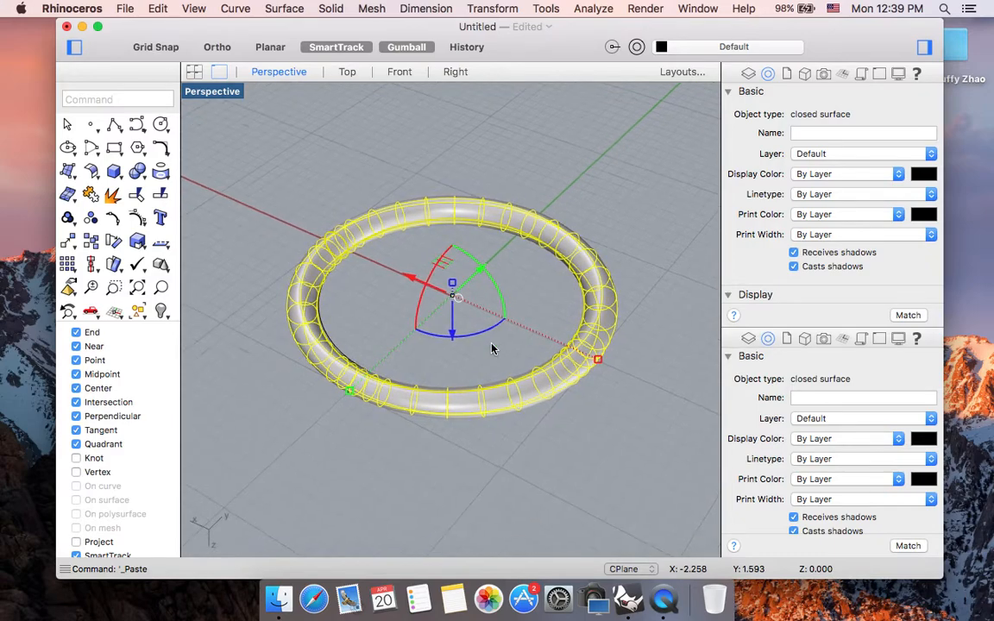
mouse_move(453, 335)
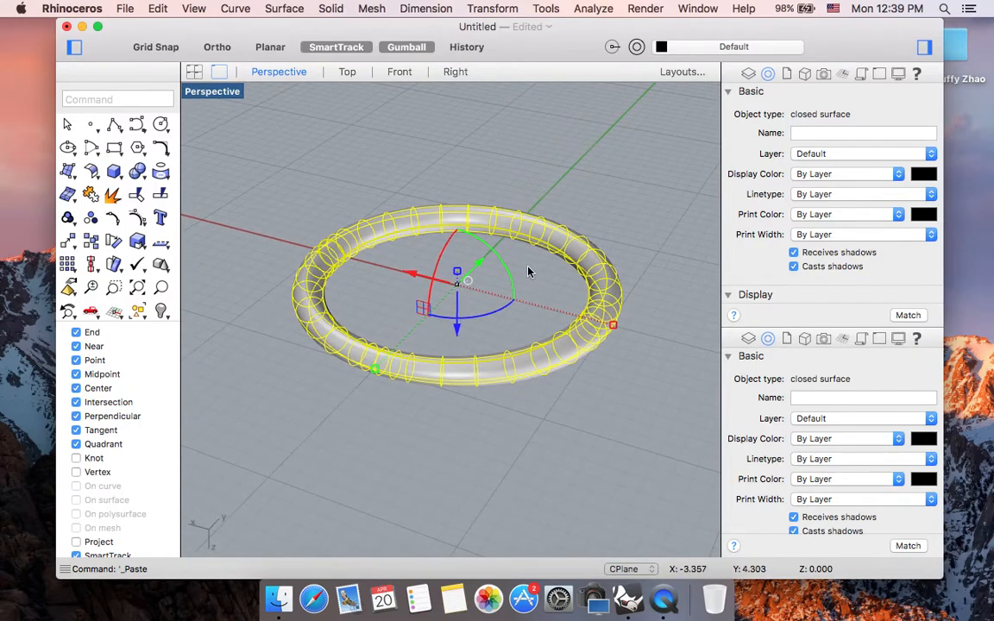
left_click_drag(457, 272, 457, 336)
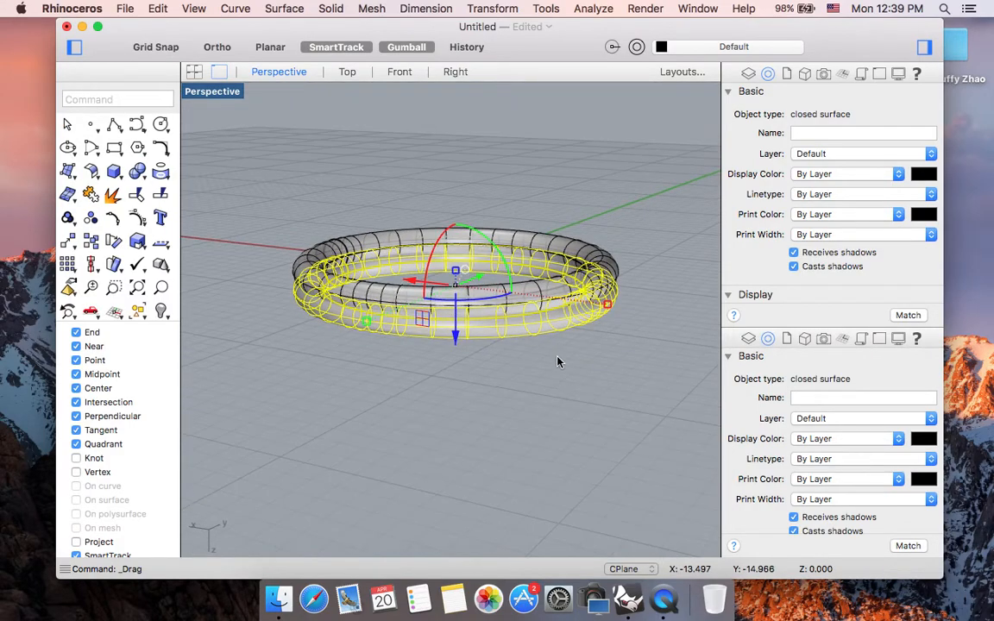
left_click(556, 366)
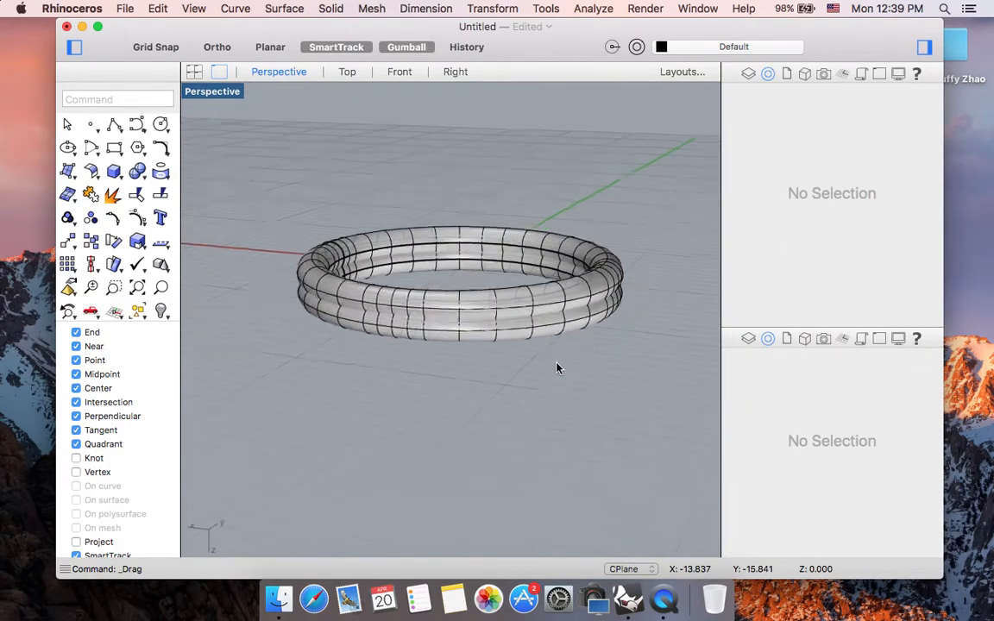
left_click_drag(556, 366, 521, 367)
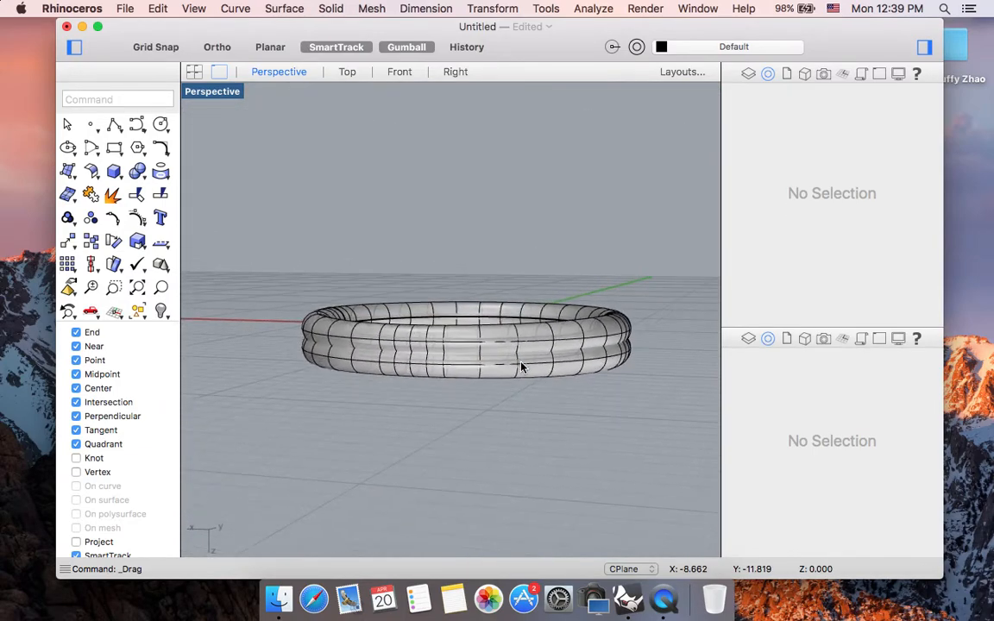
left_click_drag(521, 367, 522, 308)
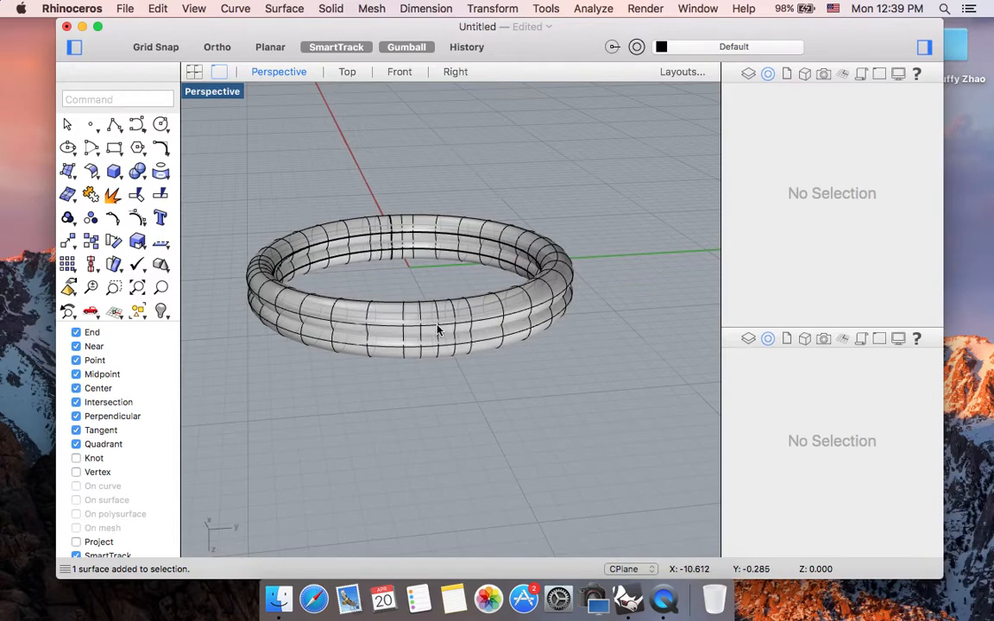
mouse_move(332, 304)
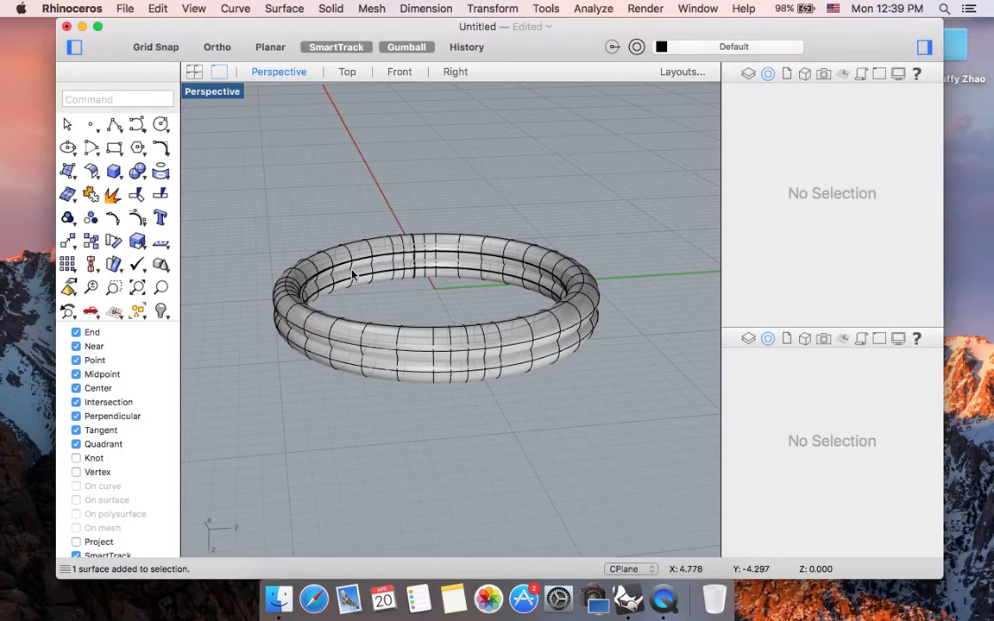
mouse_move(470, 248)
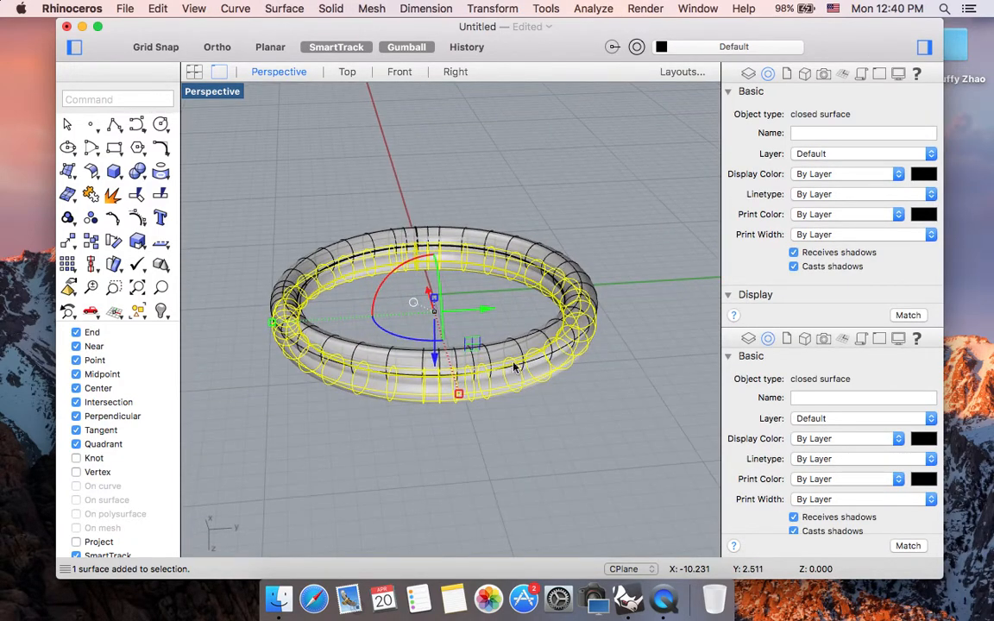
mouse_move(398, 287)
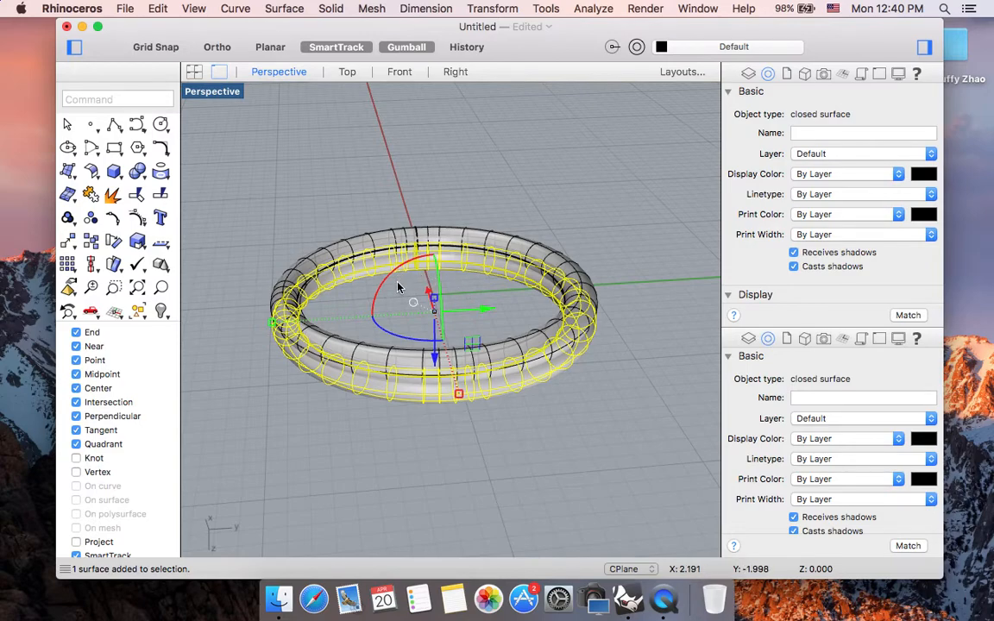
mouse_move(373, 316)
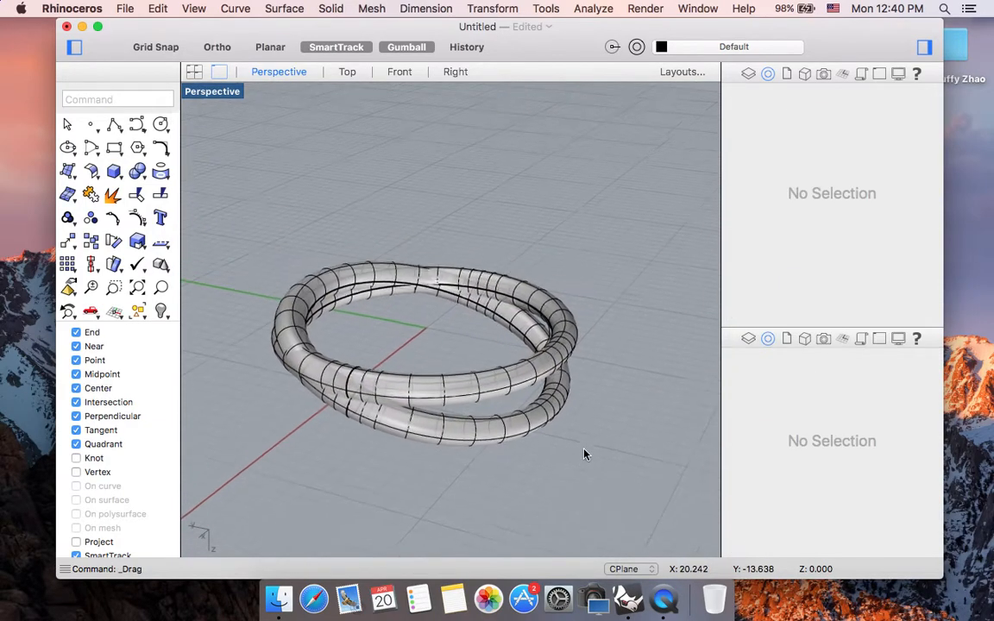
Step: Orbit the view to see the crossed rings side-on
left_click_drag(585, 455, 432, 445)
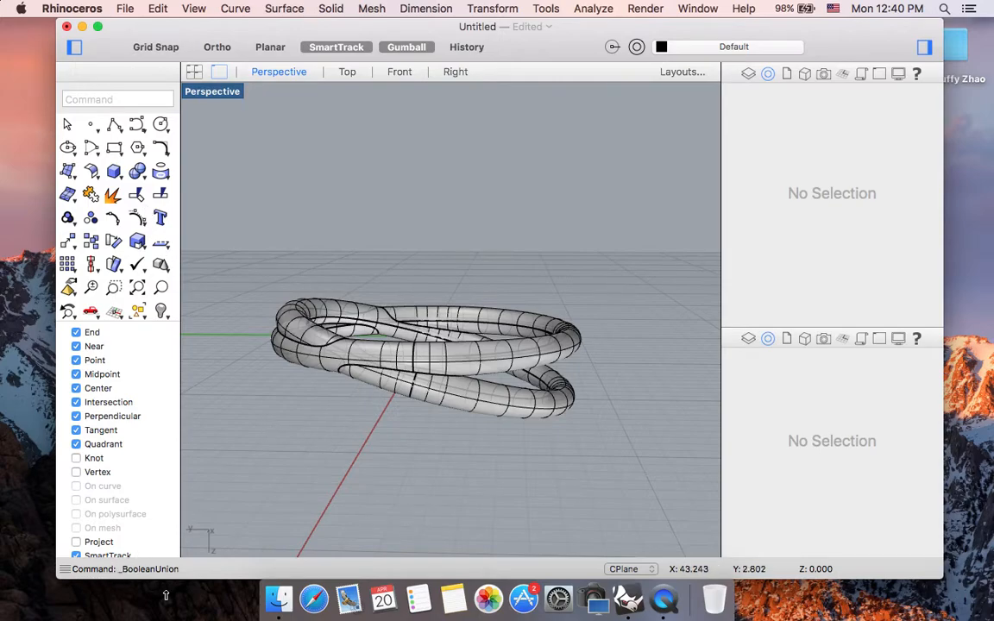
mouse_move(472, 409)
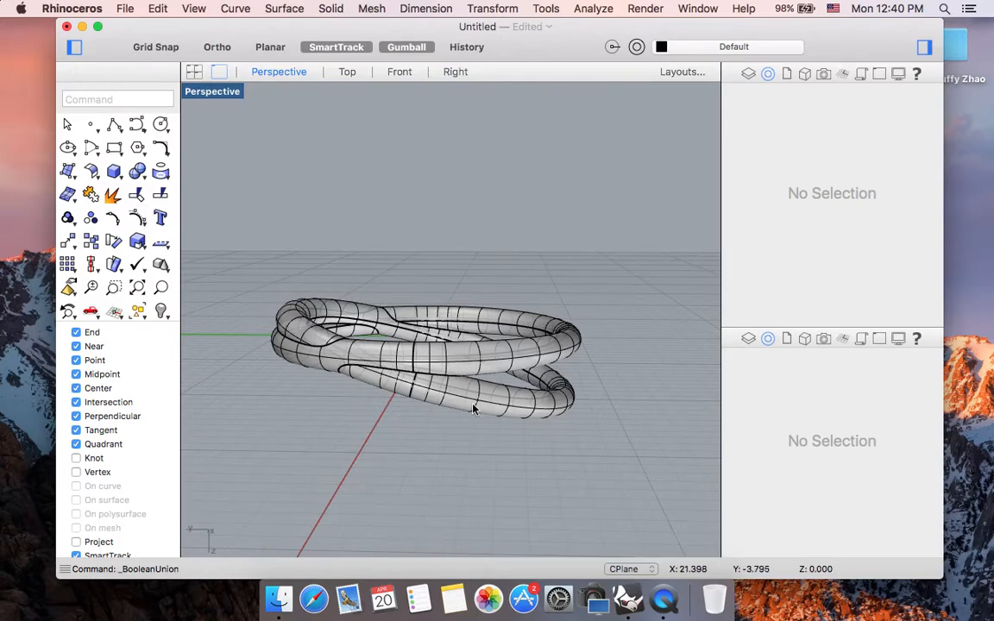
Step: Select the merged ring to check it is one closed polysurface
left_click(472, 409)
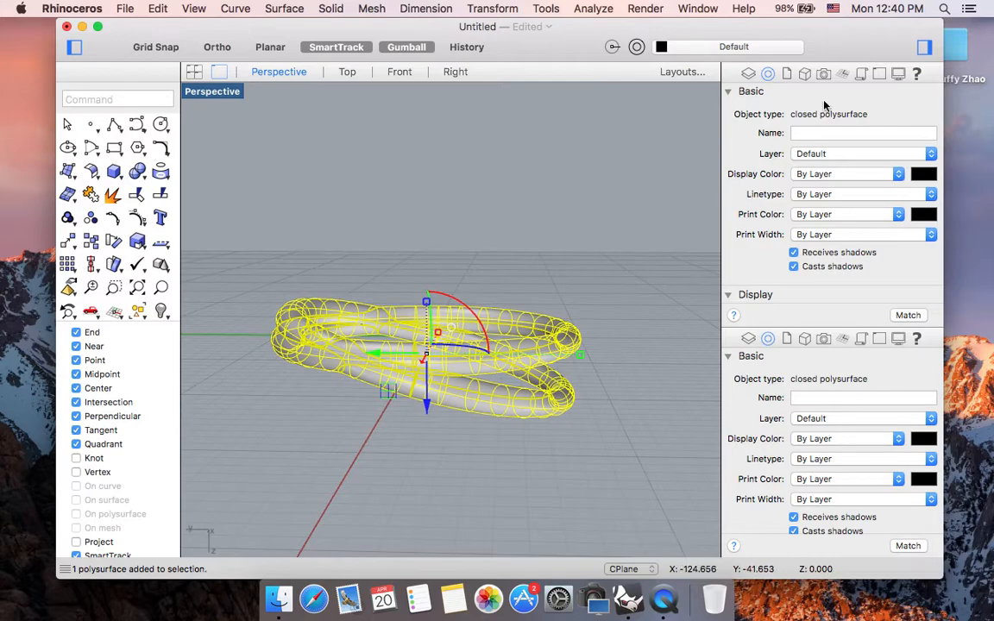
mouse_move(648, 296)
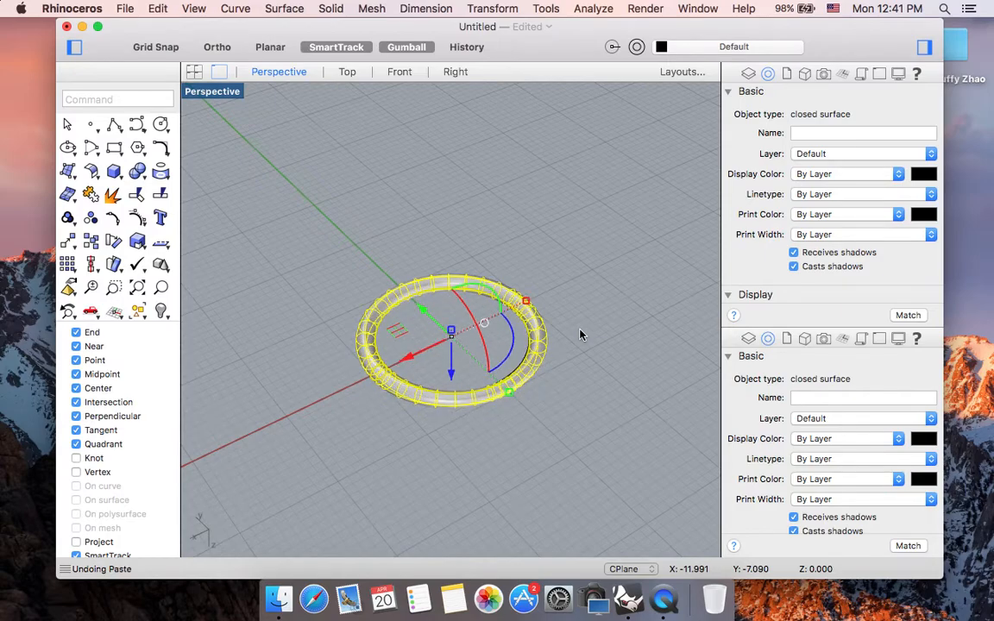
mouse_move(598, 370)
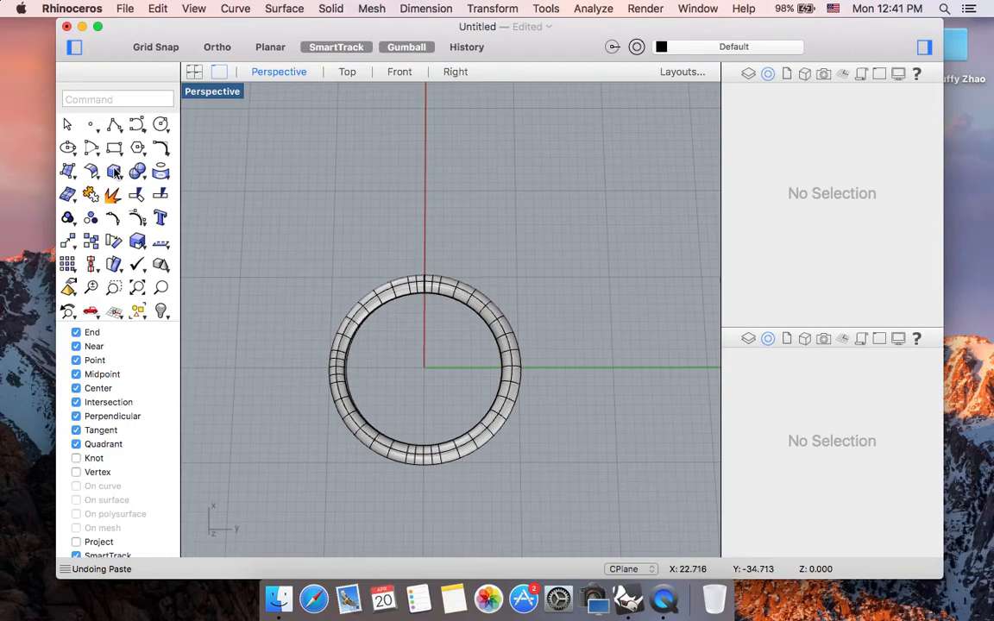
mouse_move(113, 171)
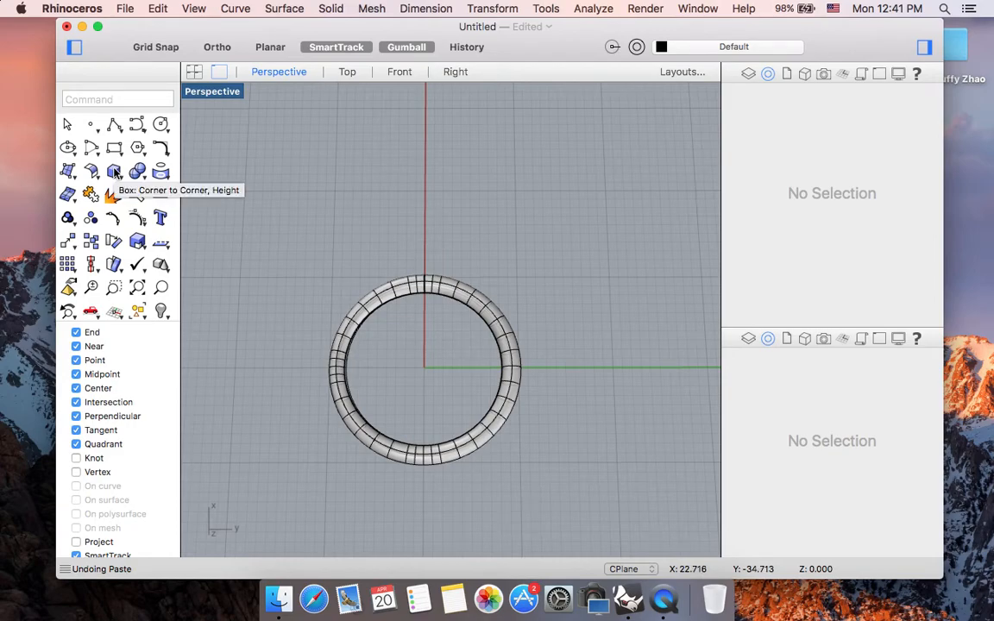
Step: Create a sphere centred where the ring tube meets the y-axis and set its radius
left_click(114, 171)
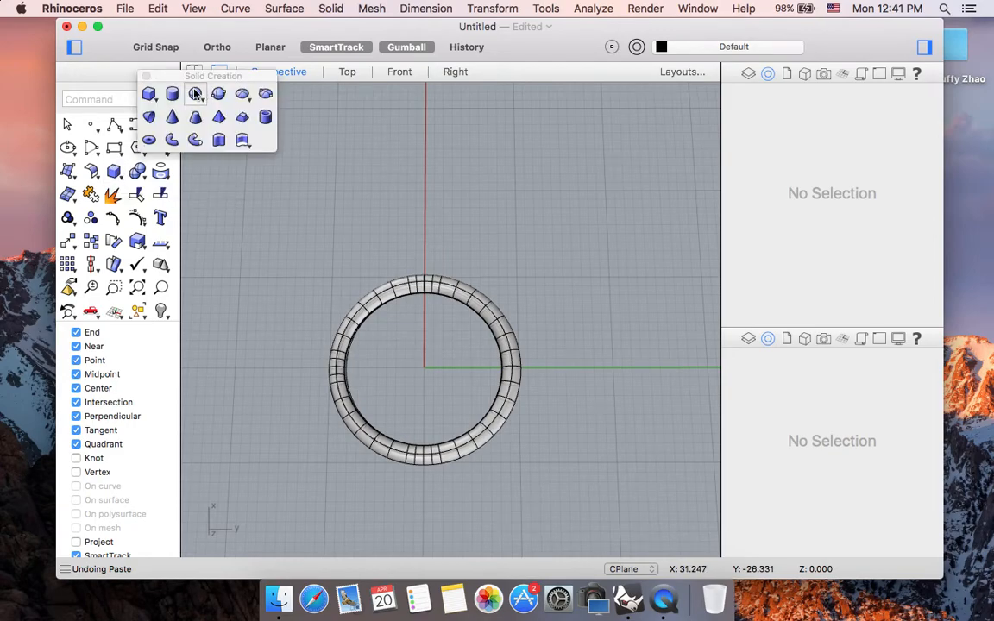
left_click(195, 93)
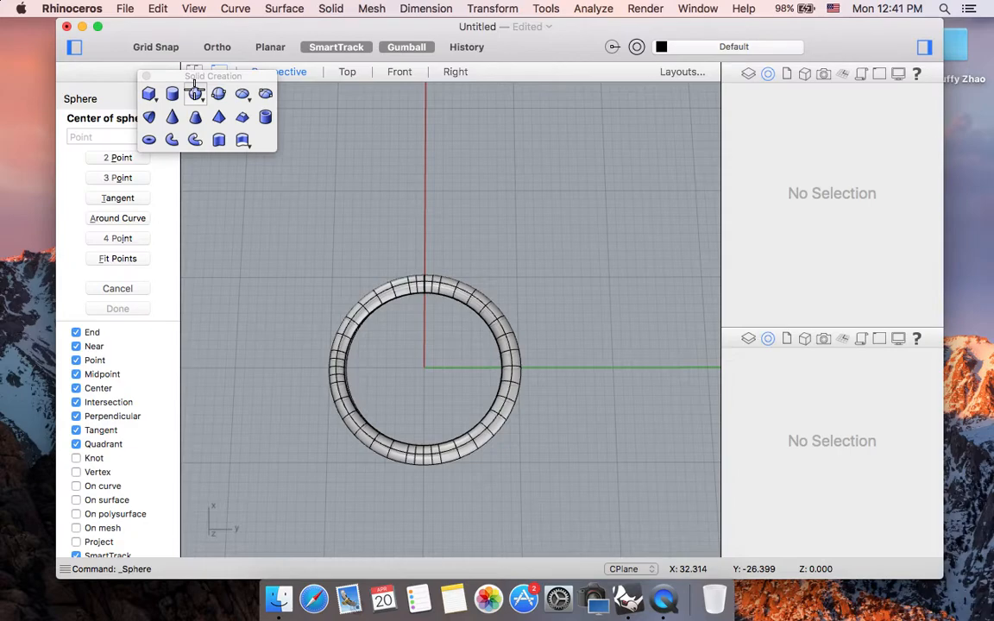
mouse_move(386, 207)
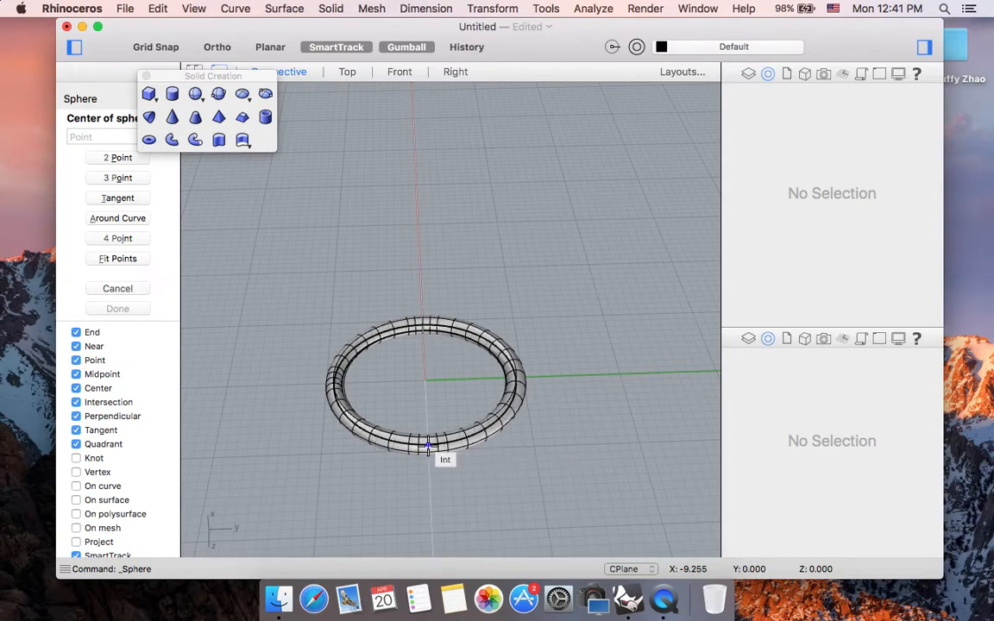
left_click(429, 445)
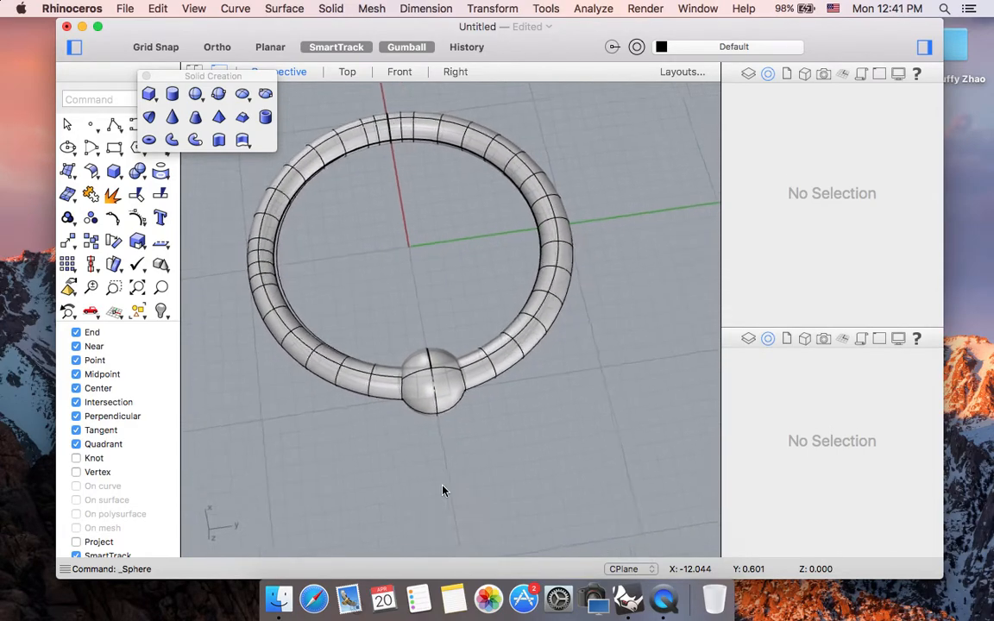
left_click(422, 383)
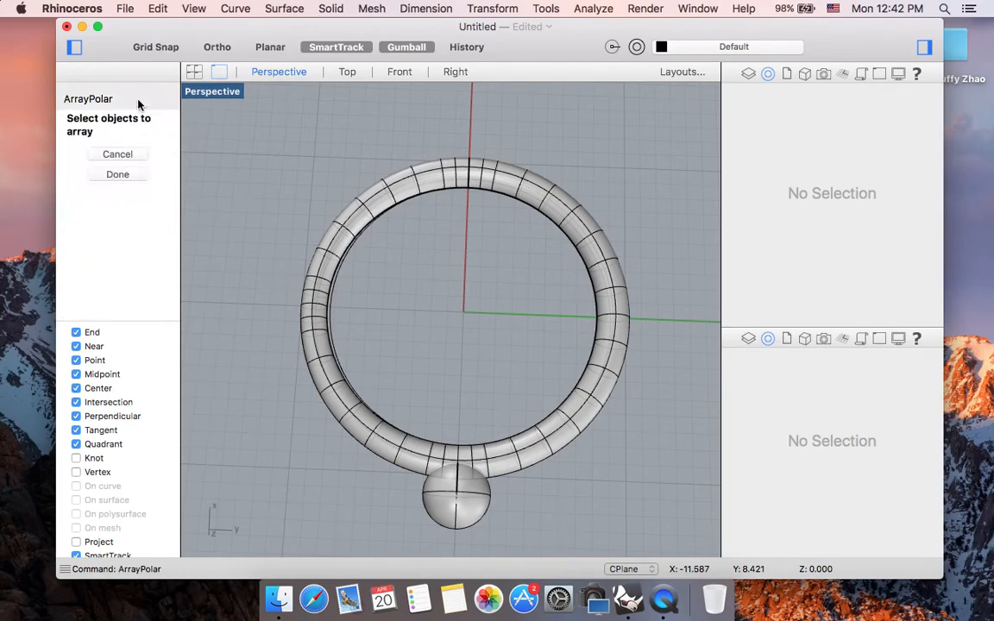
mouse_move(473, 511)
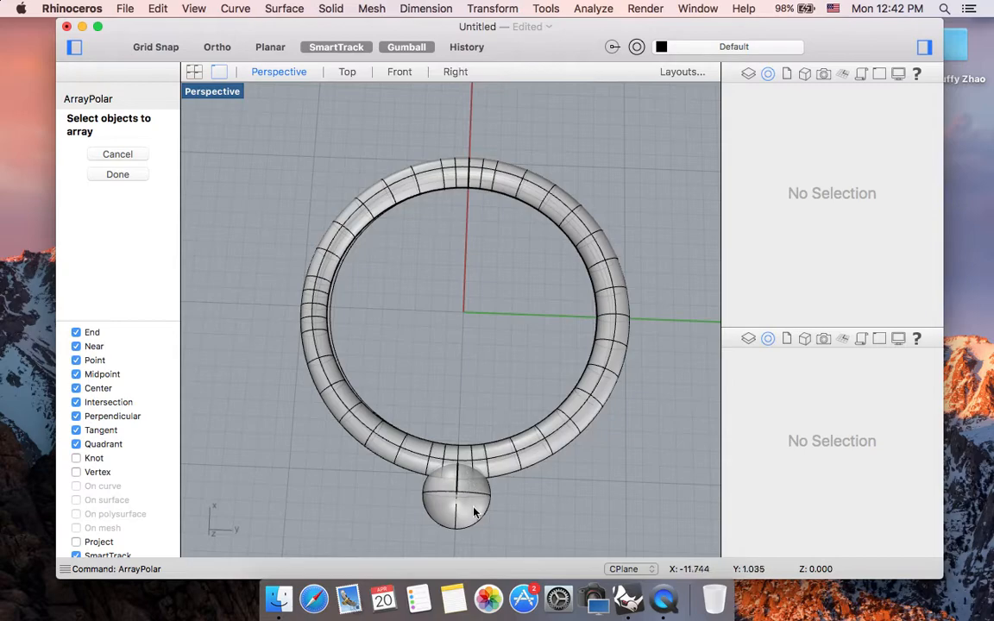
mouse_move(475, 515)
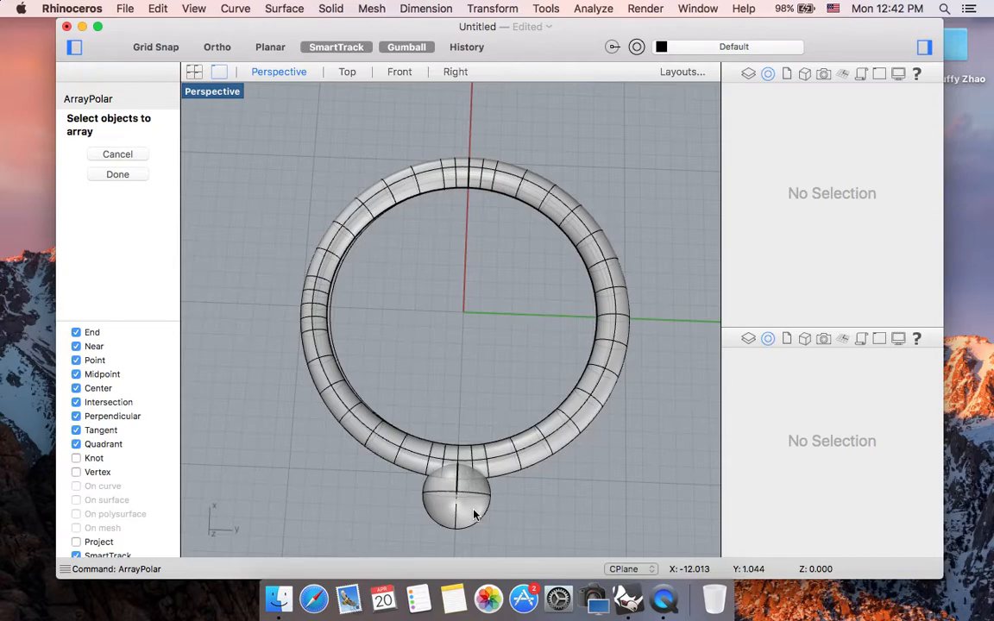
Step: Polar-array the sphere around the origin, raising the item count to 20
left_click(471, 496)
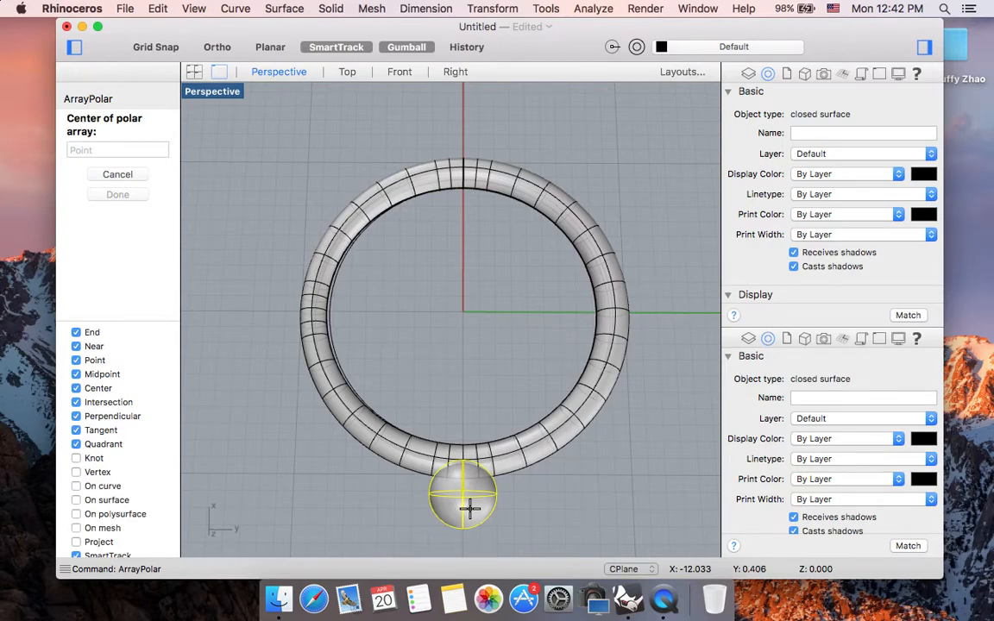
mouse_move(509, 423)
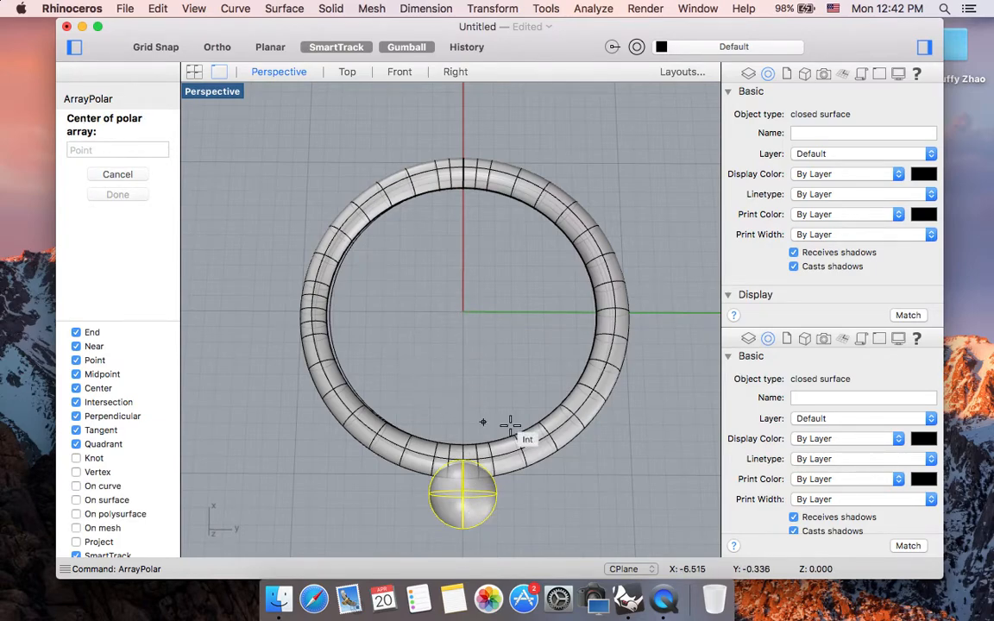
mouse_move(472, 335)
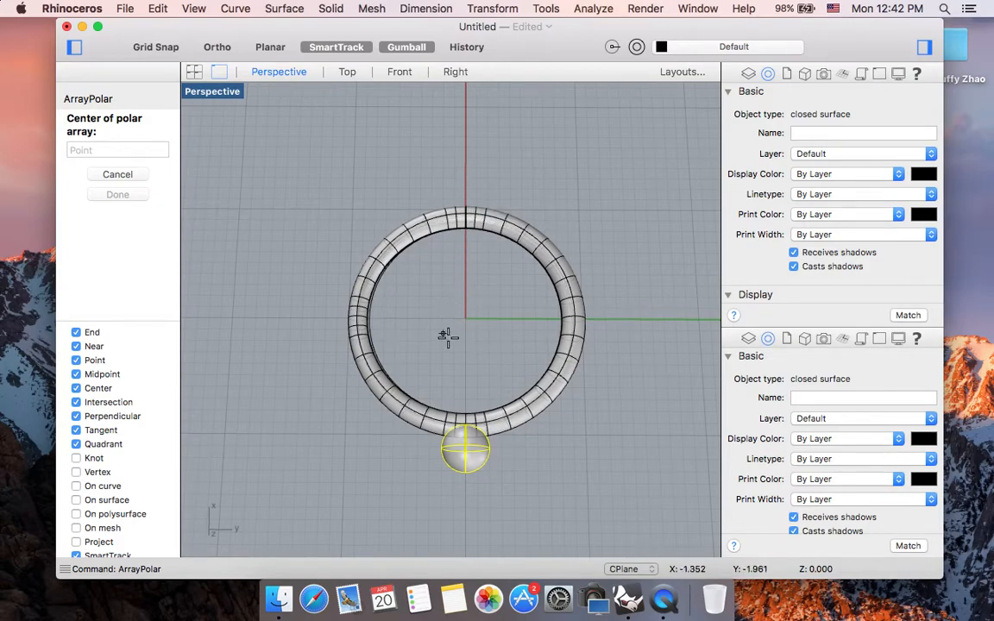
mouse_move(457, 339)
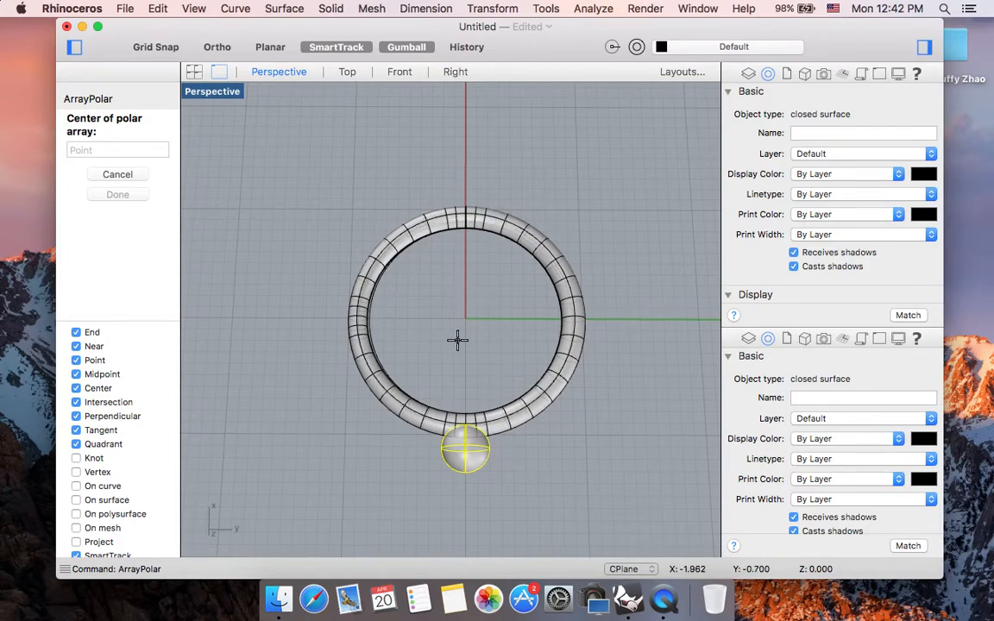
type("0")
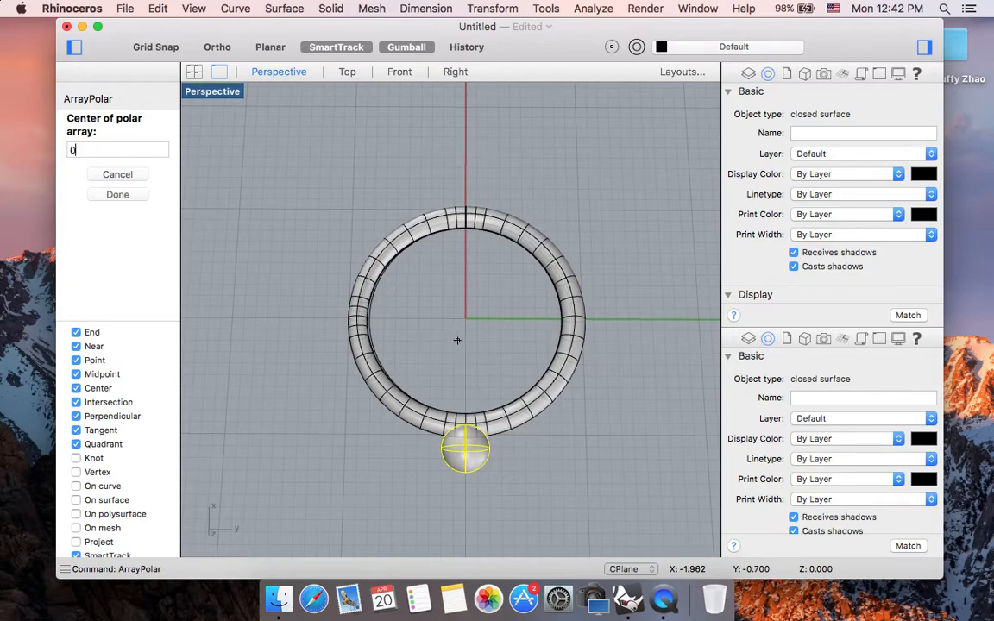
left_click(117, 149)
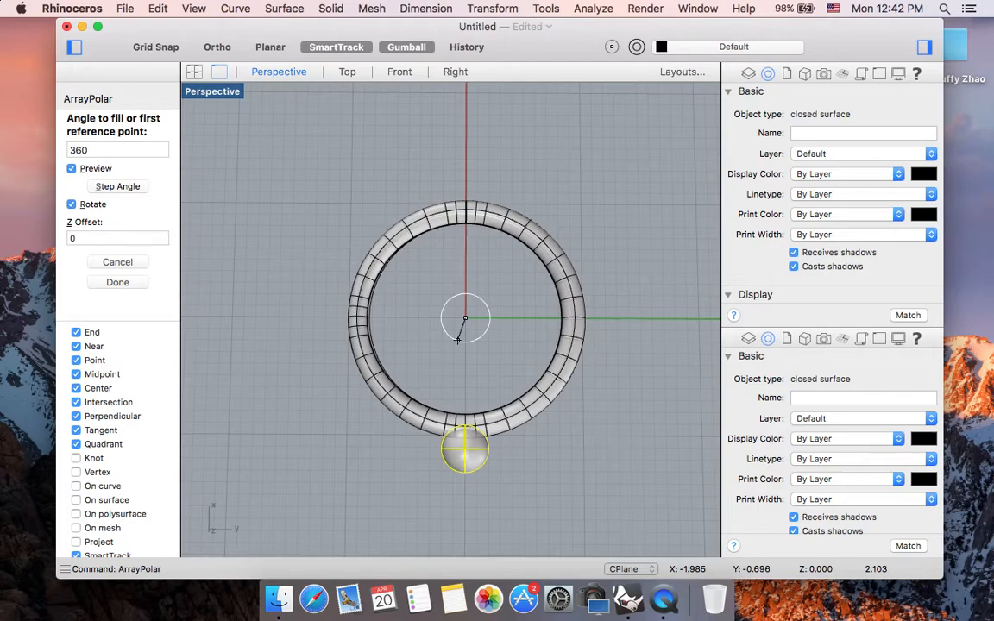
mouse_move(453, 296)
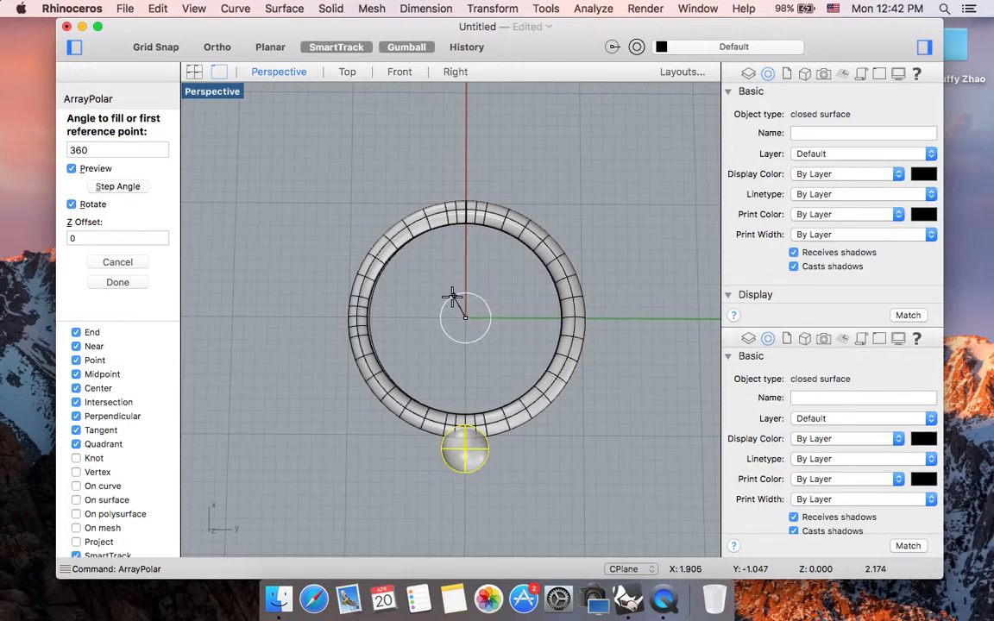
mouse_move(490, 345)
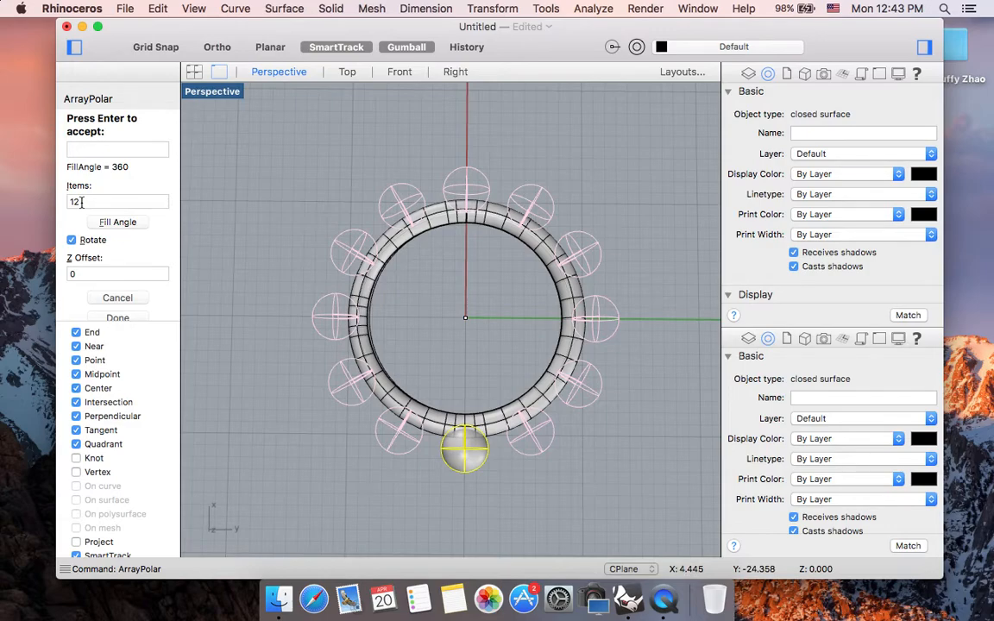
left_click(118, 202)
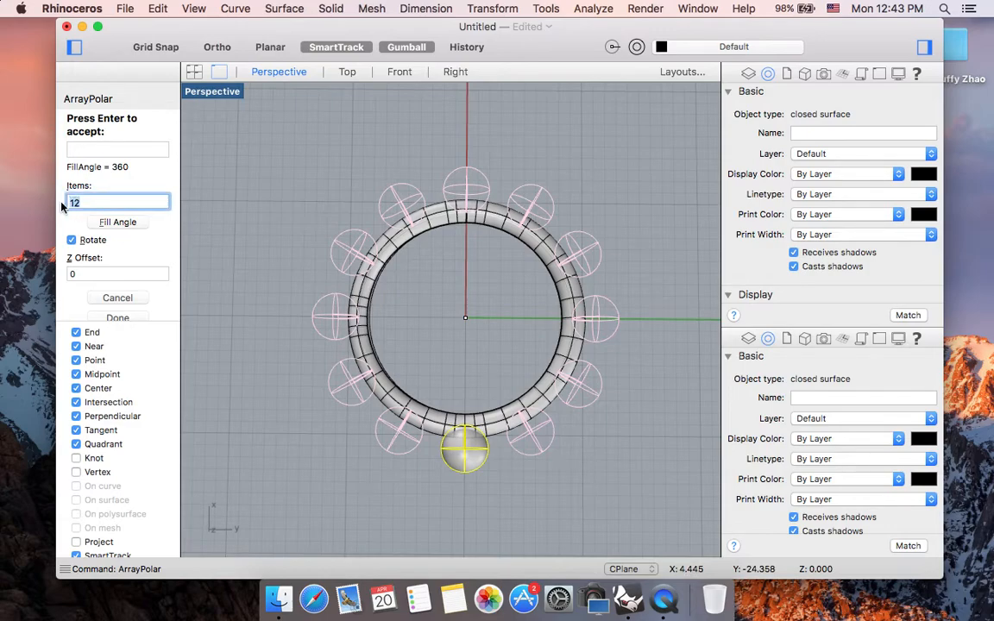
type("16")
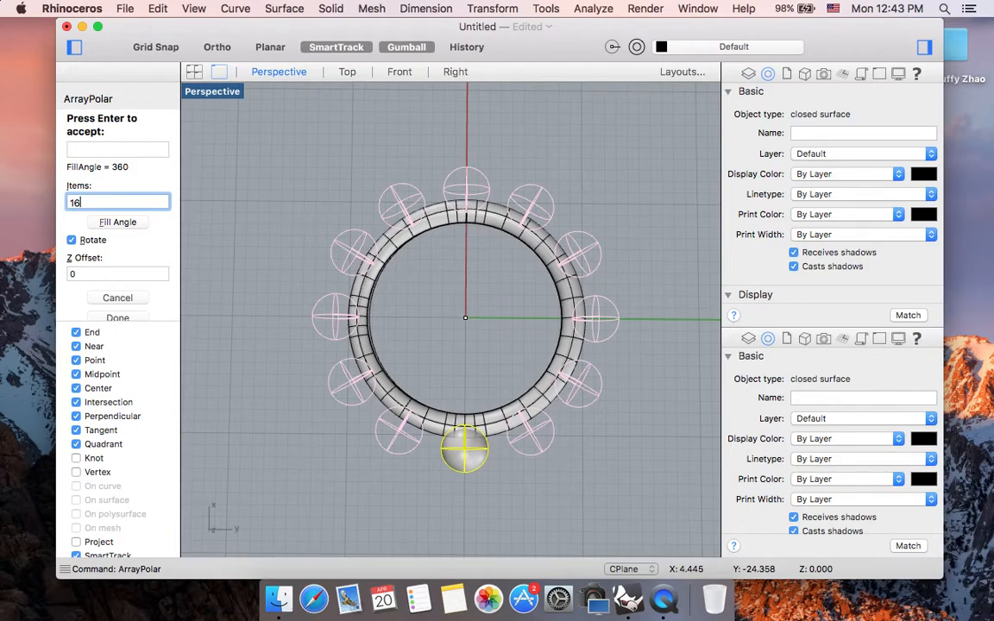
type("16")
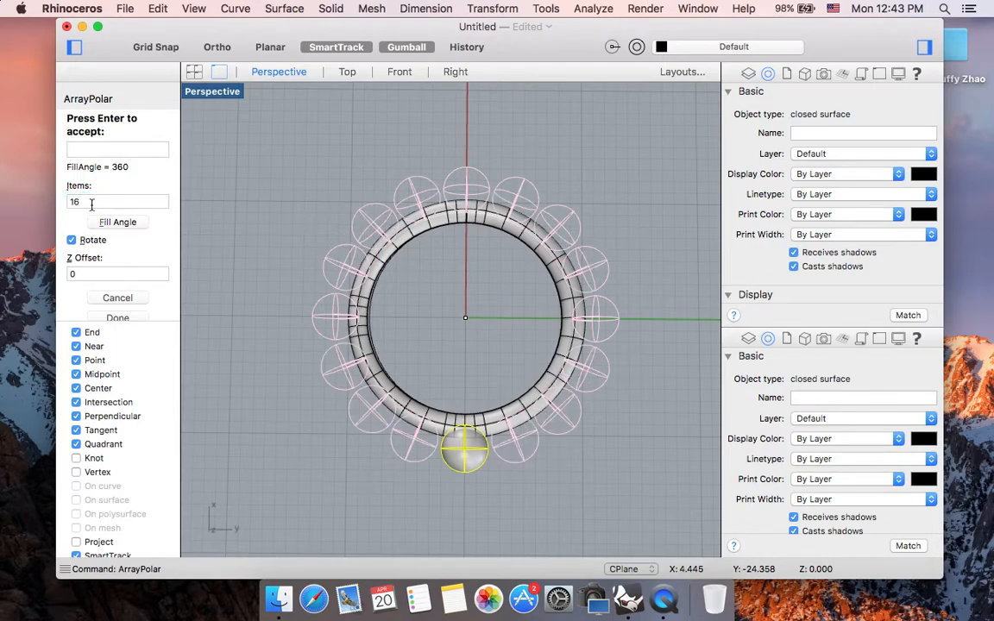
left_click(119, 202)
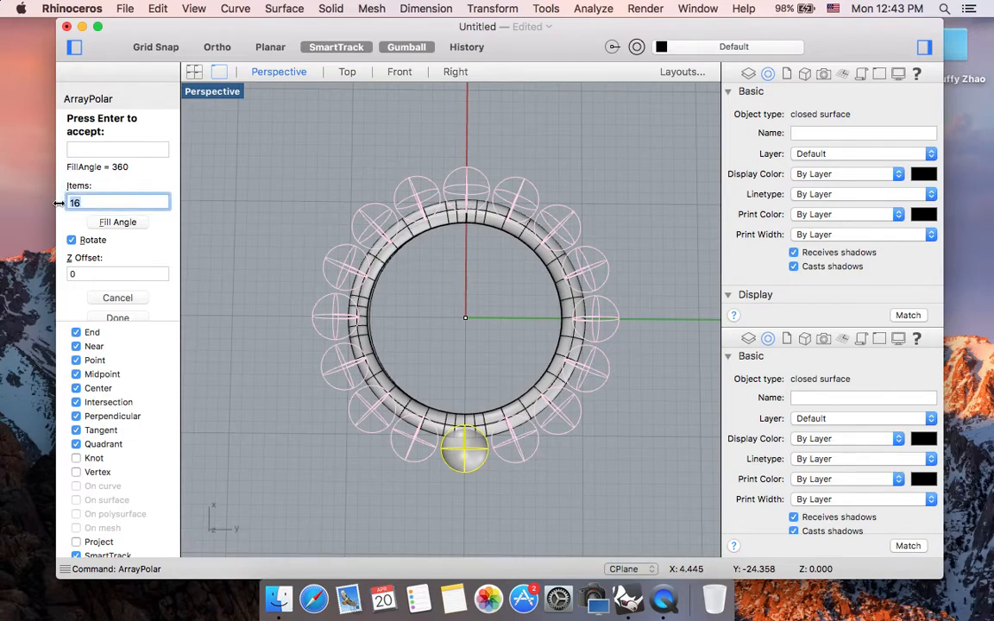
type("20")
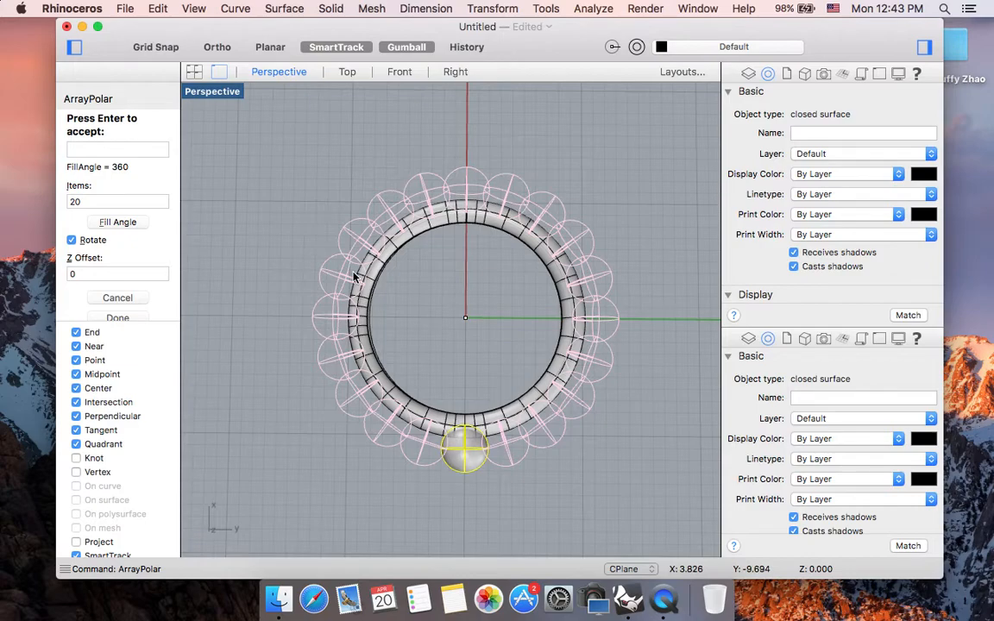
mouse_move(405, 213)
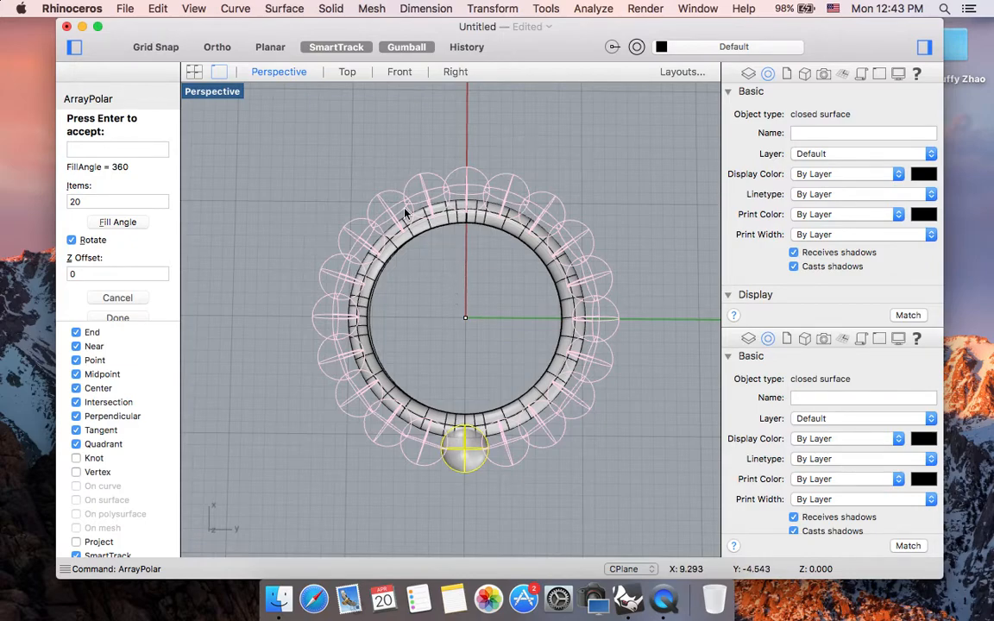
mouse_move(446, 431)
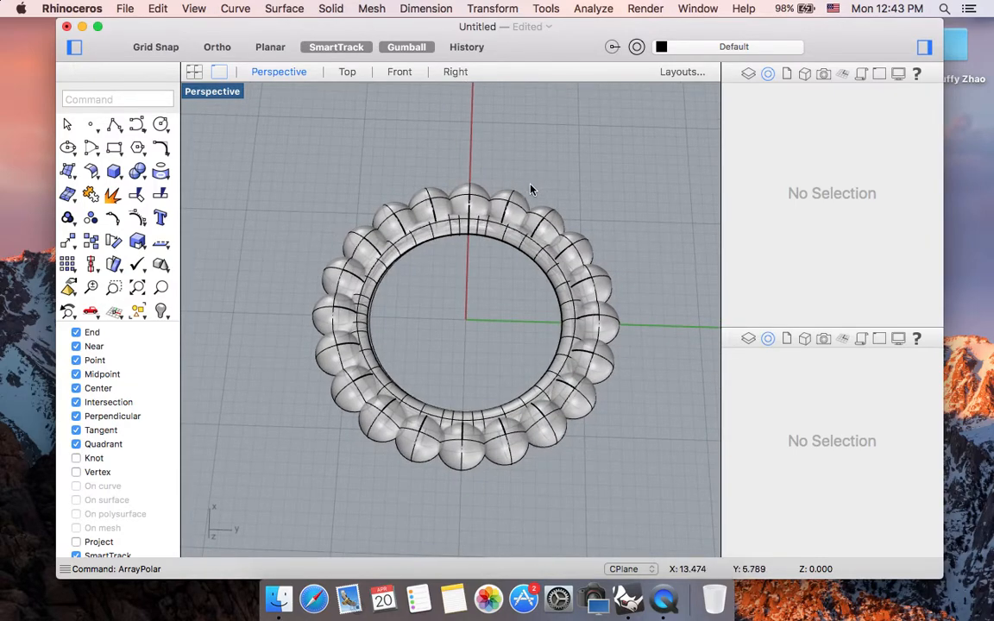
left_click_drag(530, 190, 527, 429)
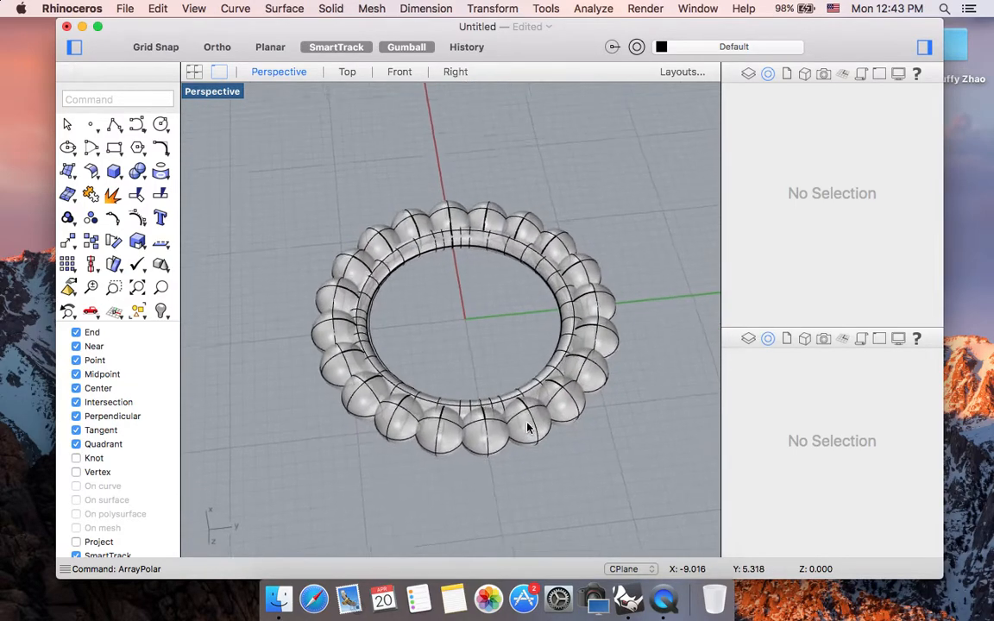
left_click_drag(526, 422, 531, 250)
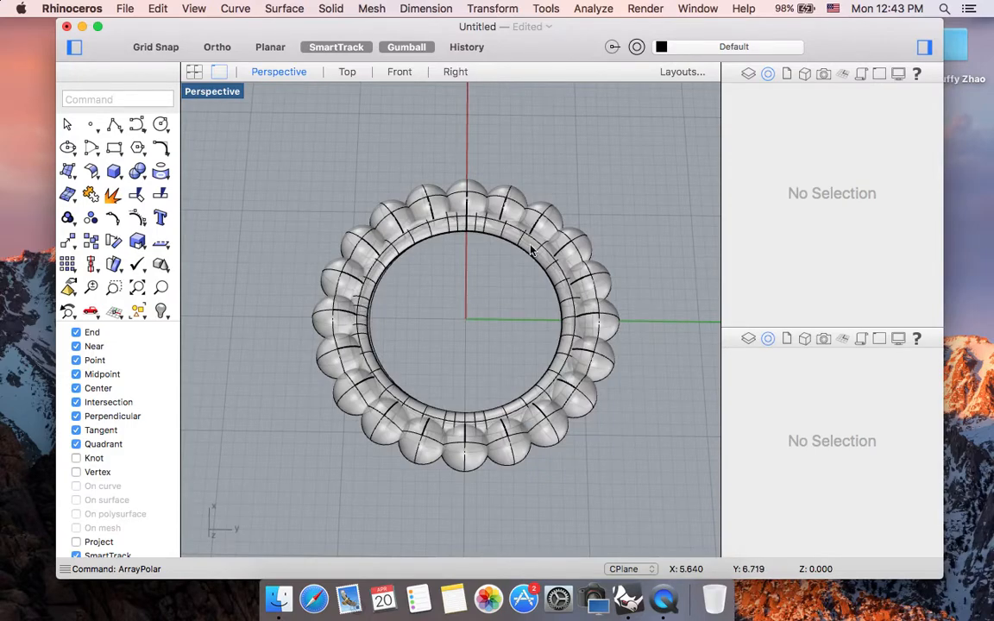
mouse_move(535, 337)
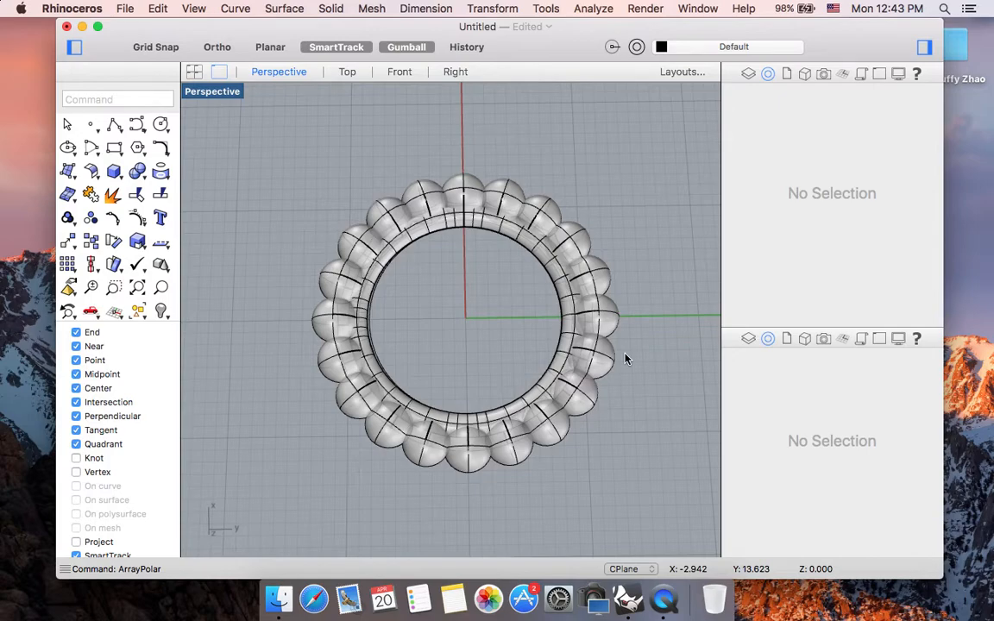
Step: Start a Boolean difference on the ring band and pick the first sphere to subtract
type("b")
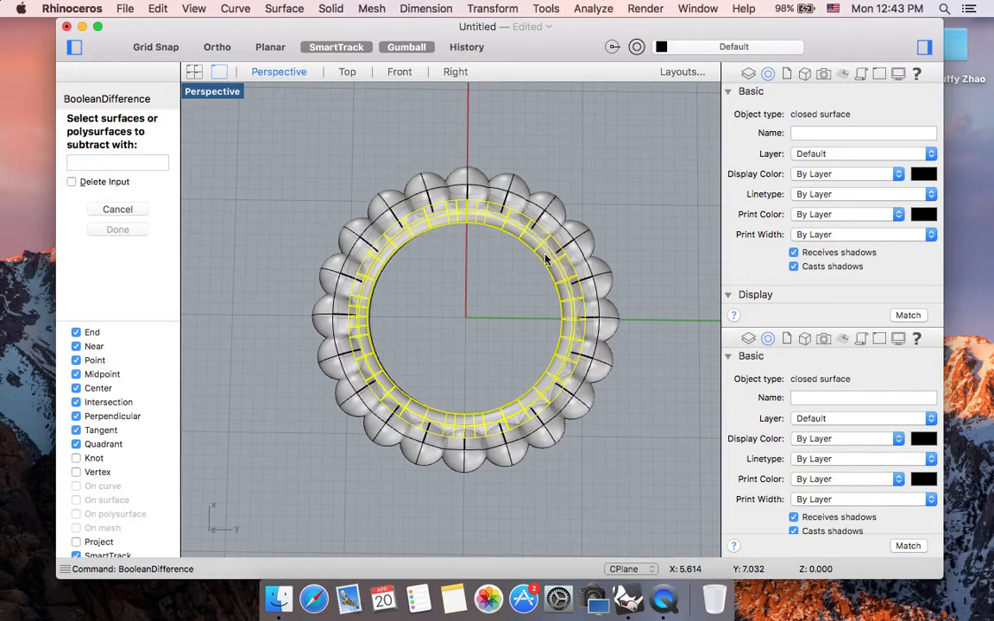
mouse_move(469, 175)
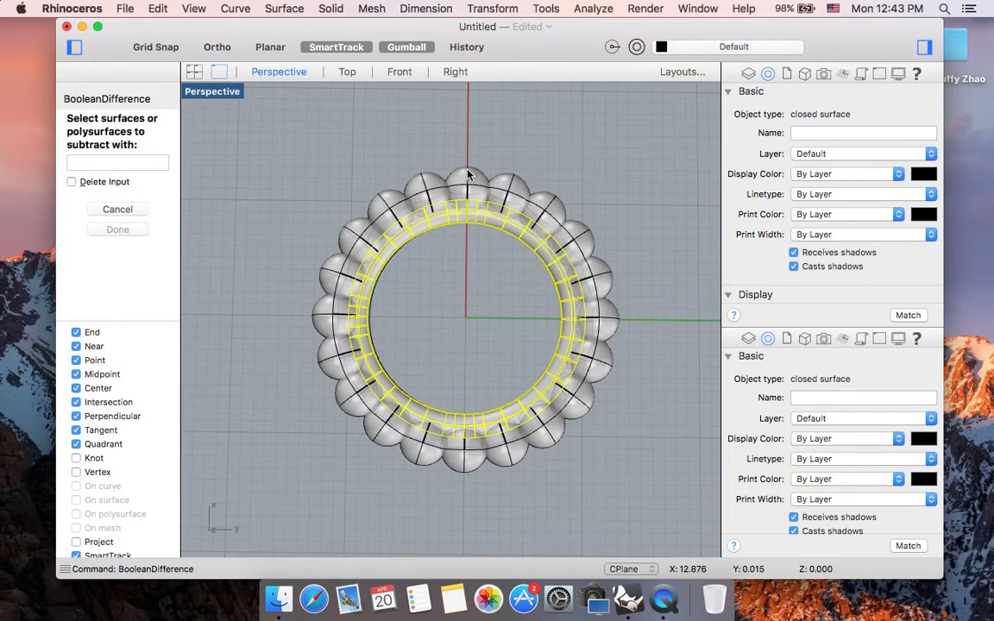
left_click(466, 181)
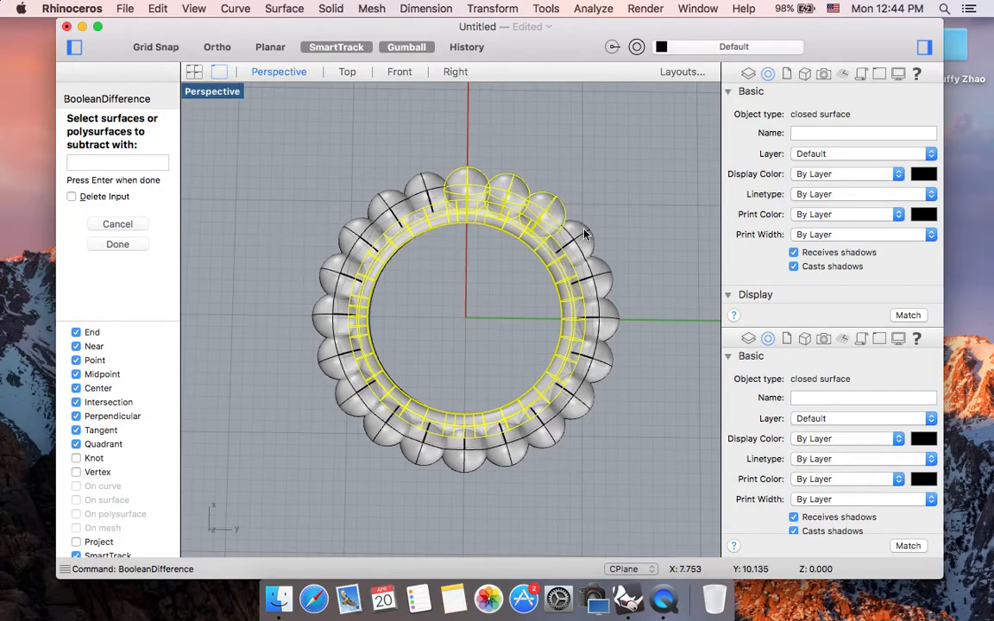
mouse_move(601, 278)
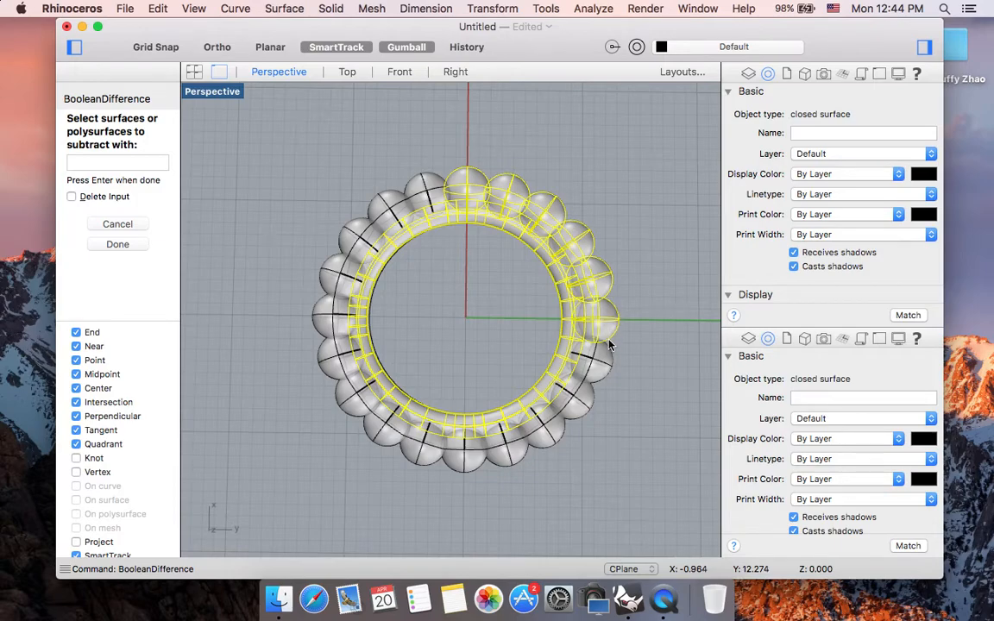
mouse_move(414, 461)
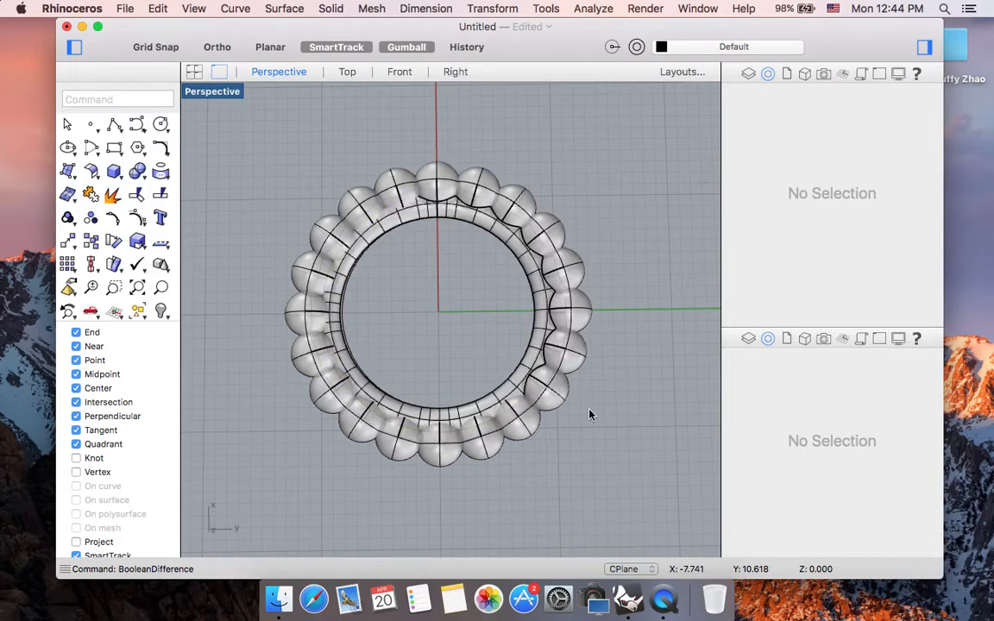
Step: Select the leftover spheres on the scalloped side and delete them
left_click(548, 384)
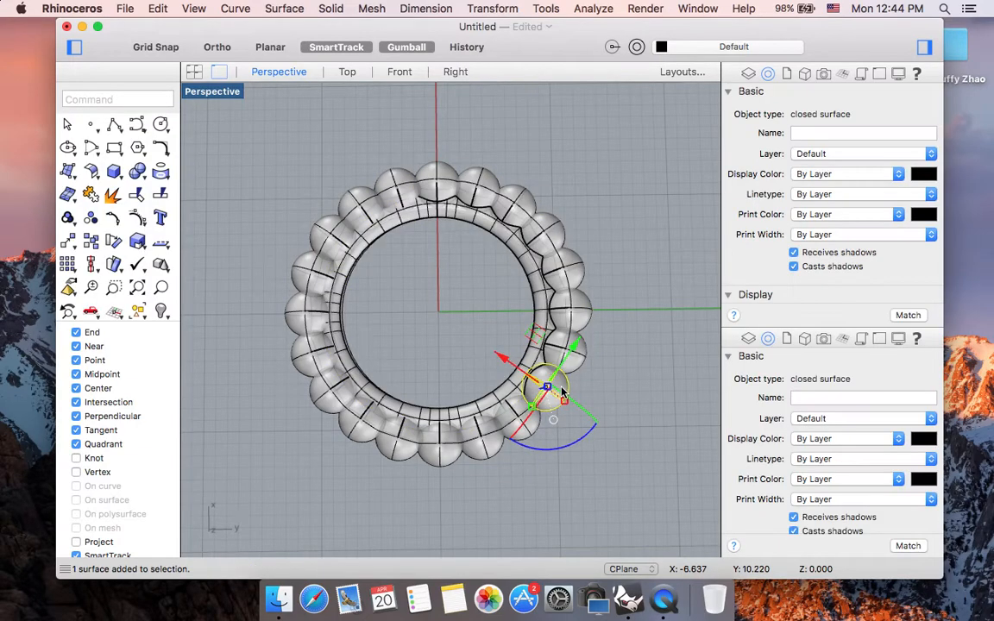
mouse_move(581, 363)
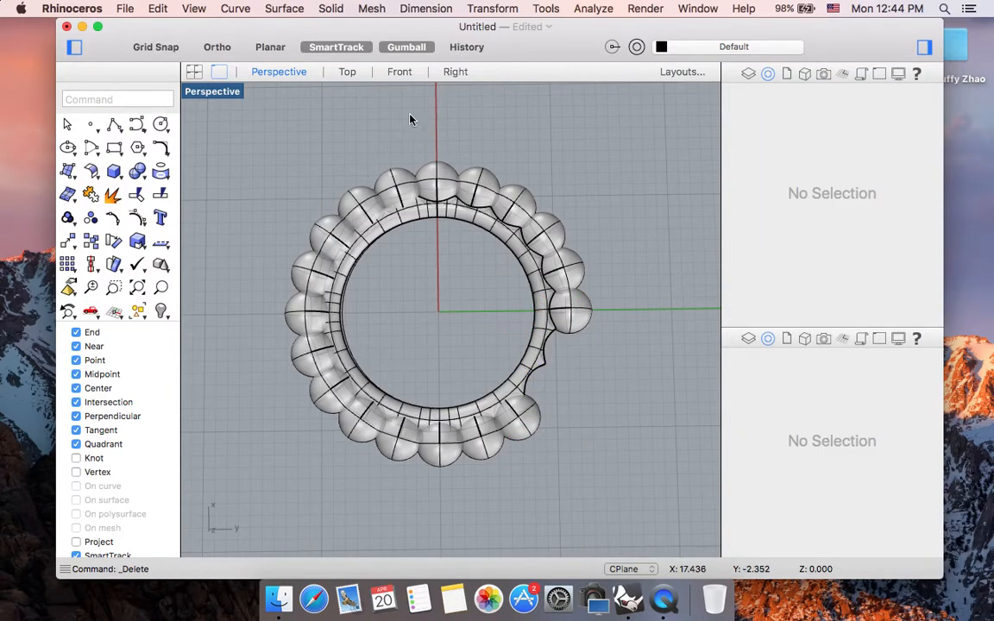
left_click_drag(413, 119, 627, 363)
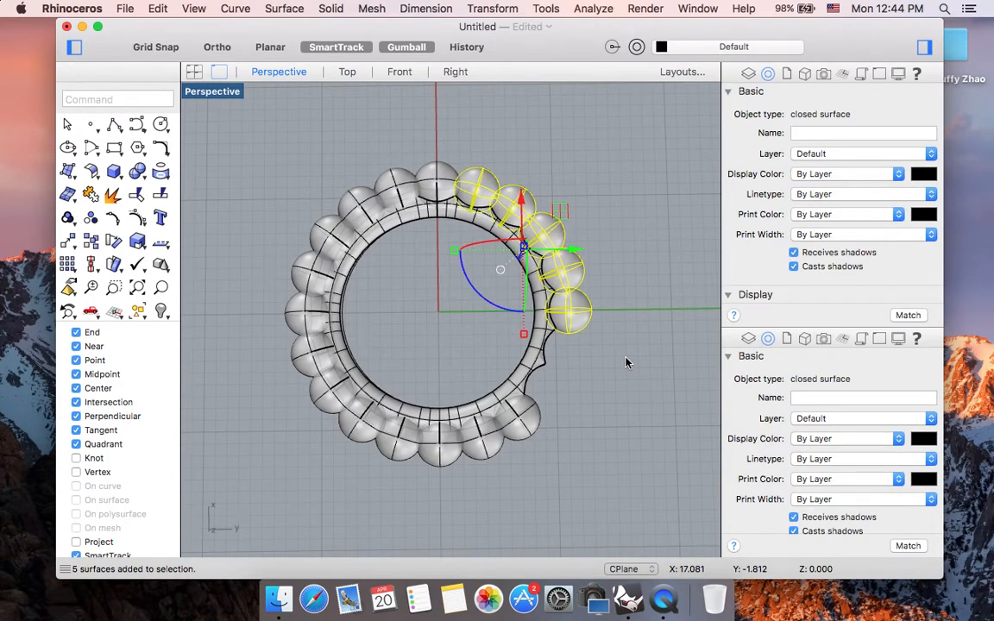
key("Delete")
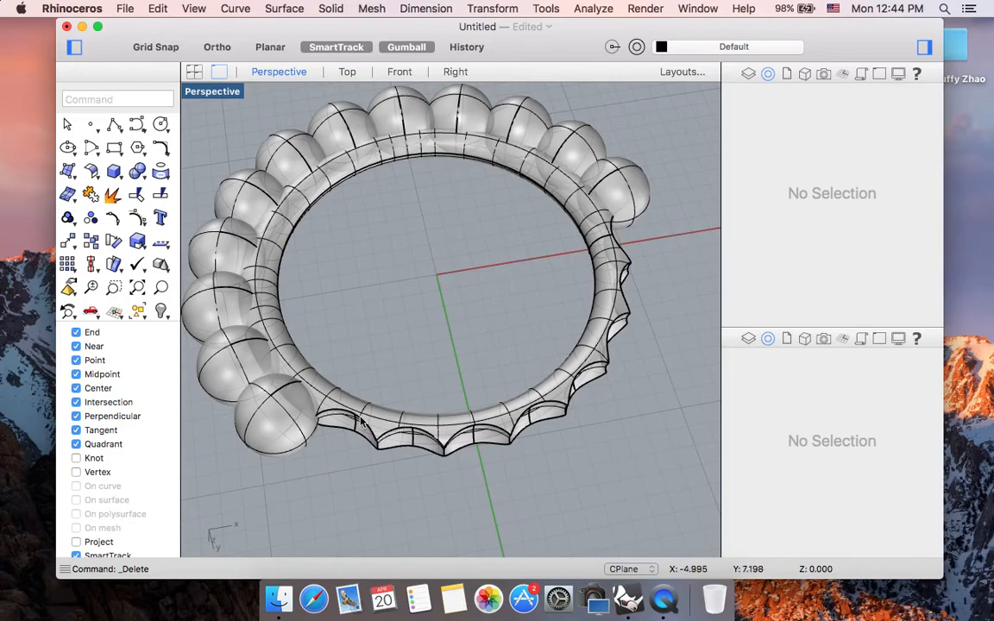
mouse_move(628, 302)
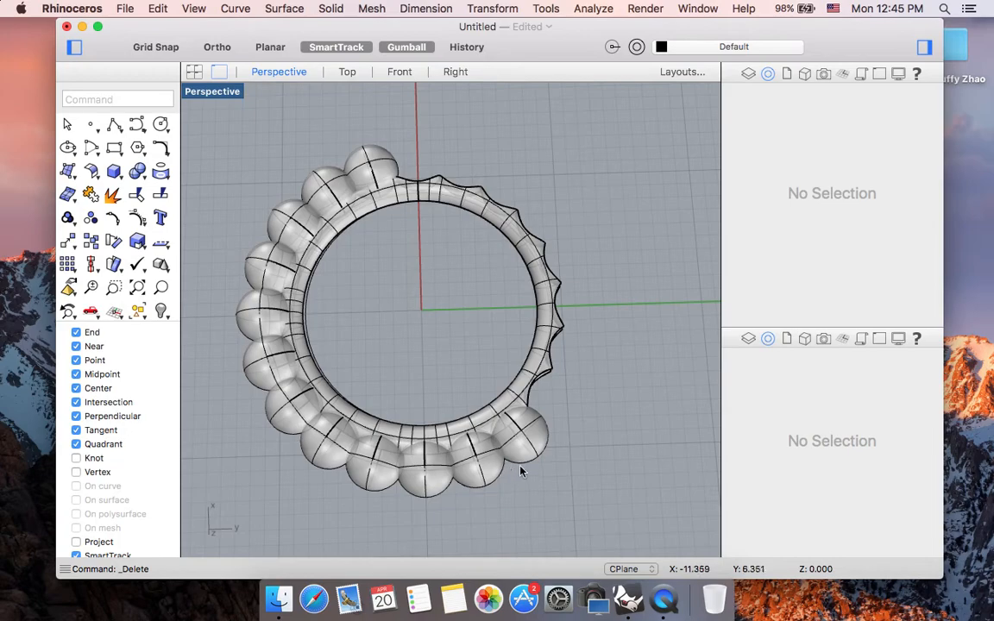
Step: Stretch the end sphere beside the scalloped section into an elongated shape
left_click(517, 431)
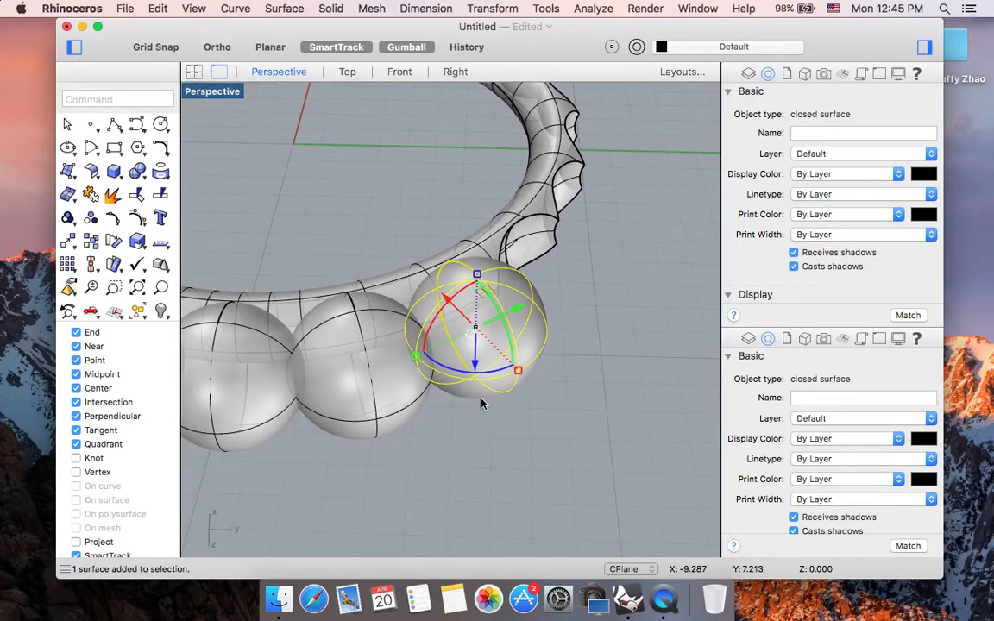
mouse_move(498, 357)
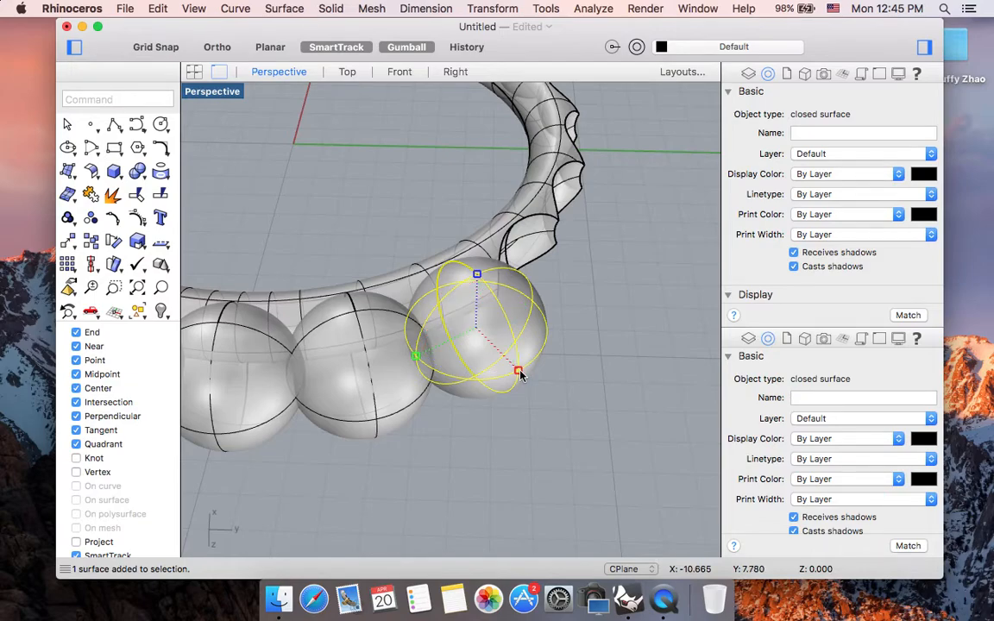
left_click_drag(520, 373, 533, 388)
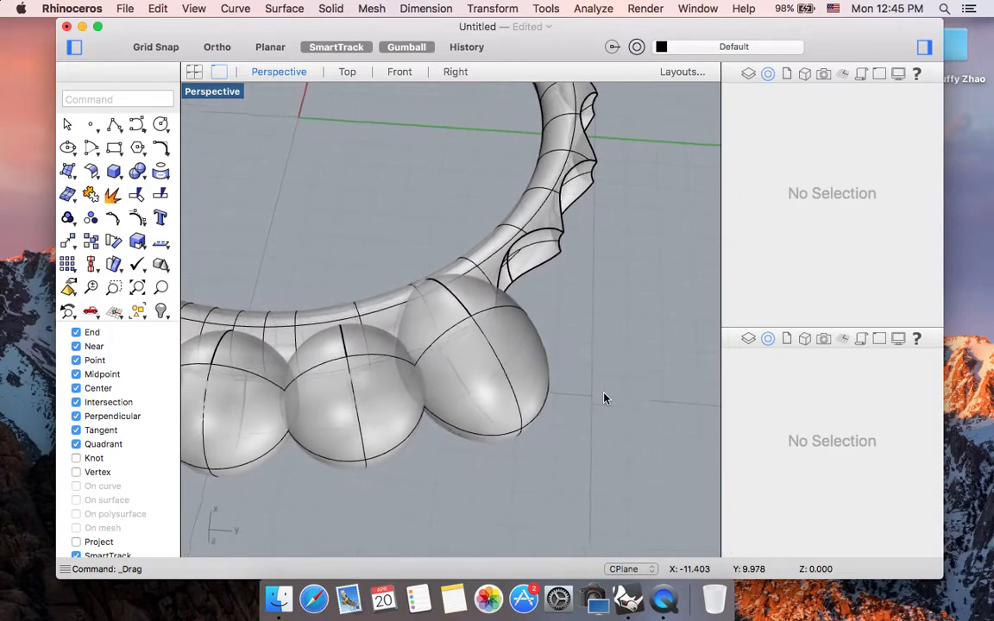
left_click_drag(603, 398, 393, 389)
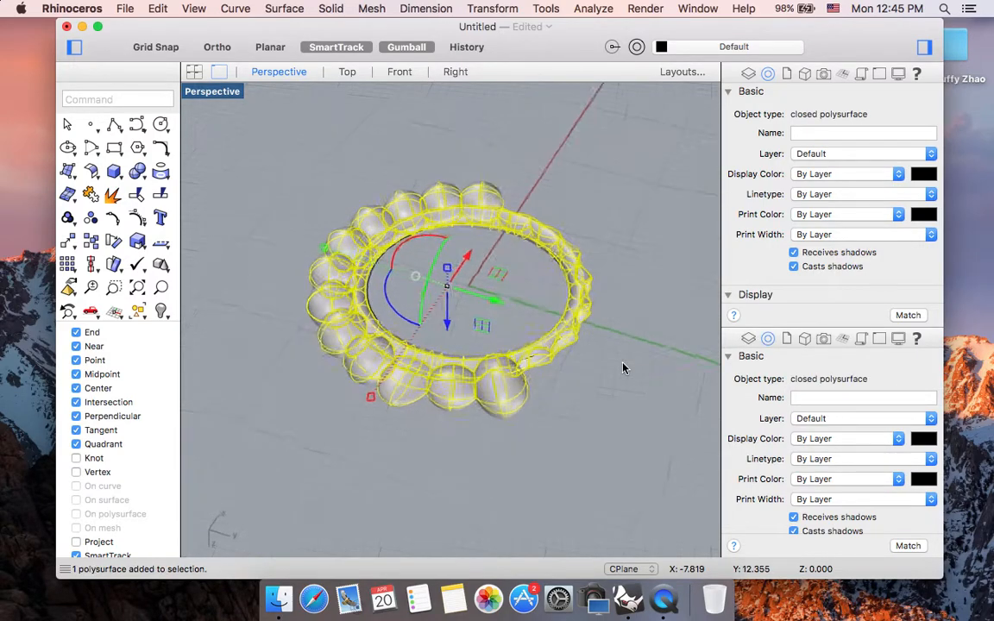
left_click(624, 375)
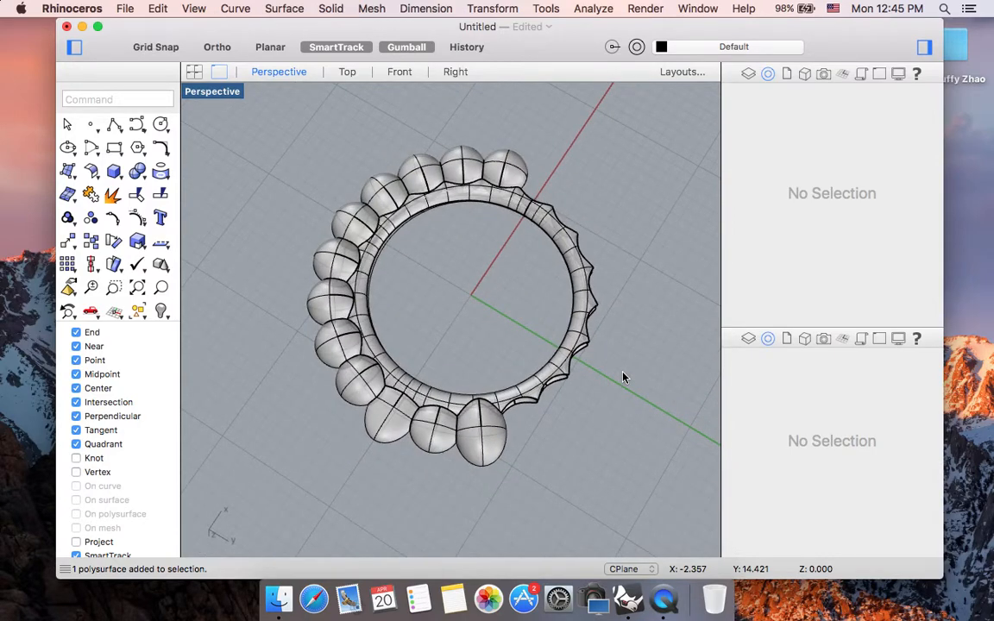
left_click_drag(625, 377, 470, 403)
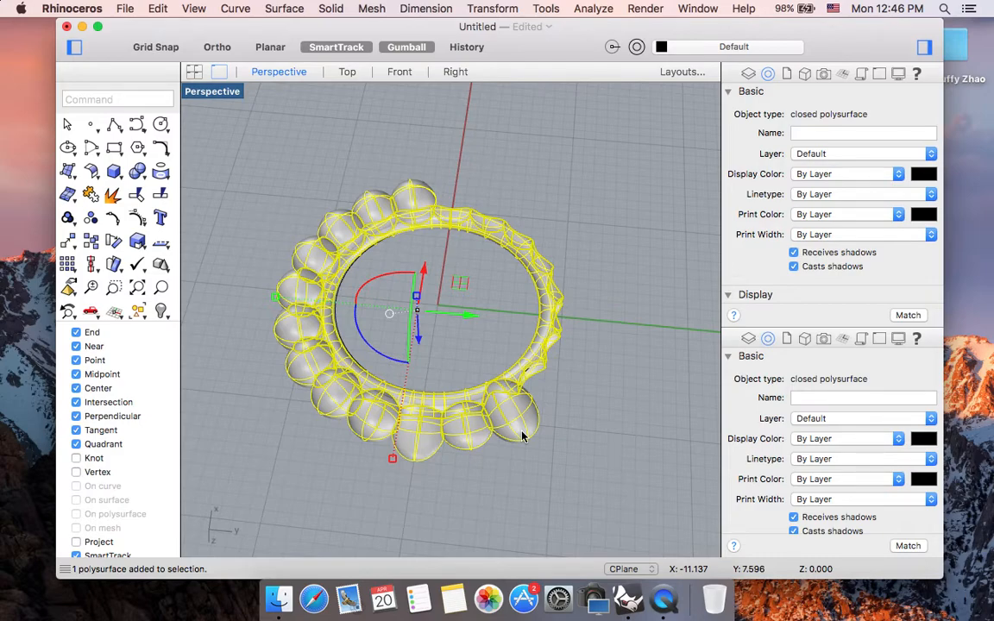
mouse_move(410, 249)
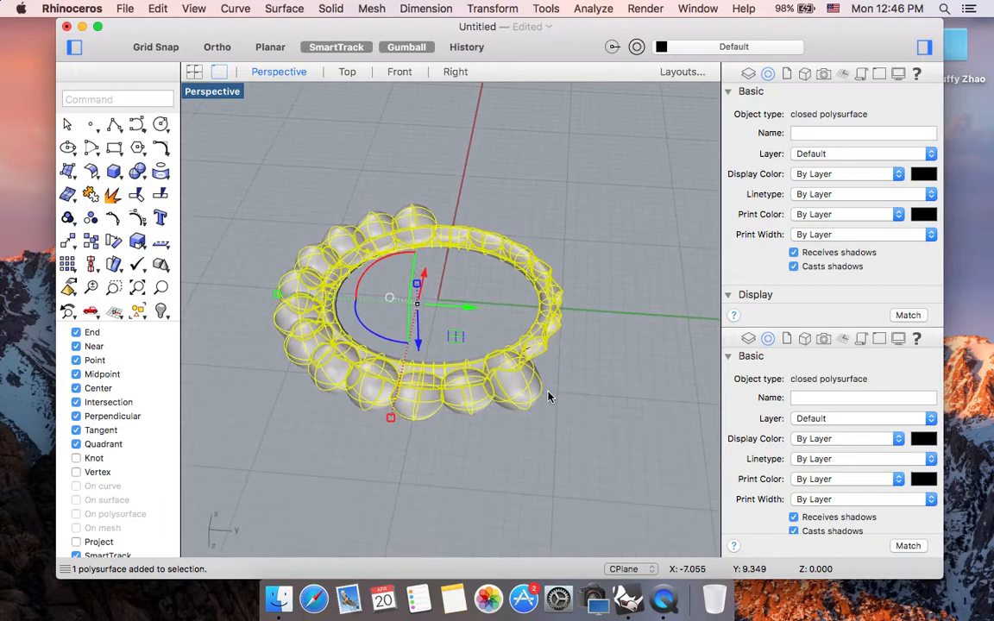
mouse_move(392, 339)
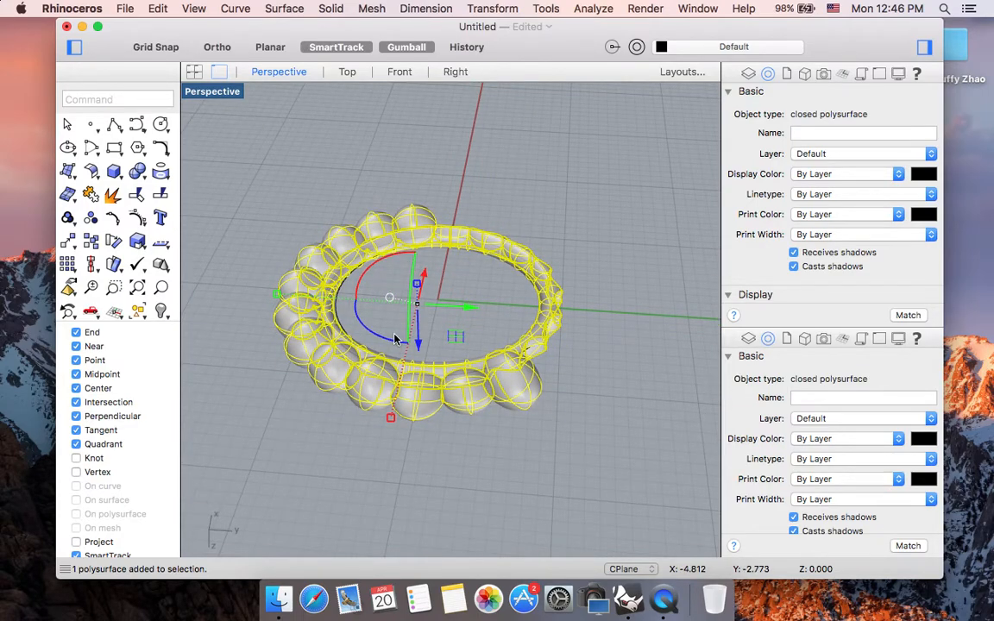
mouse_move(488, 367)
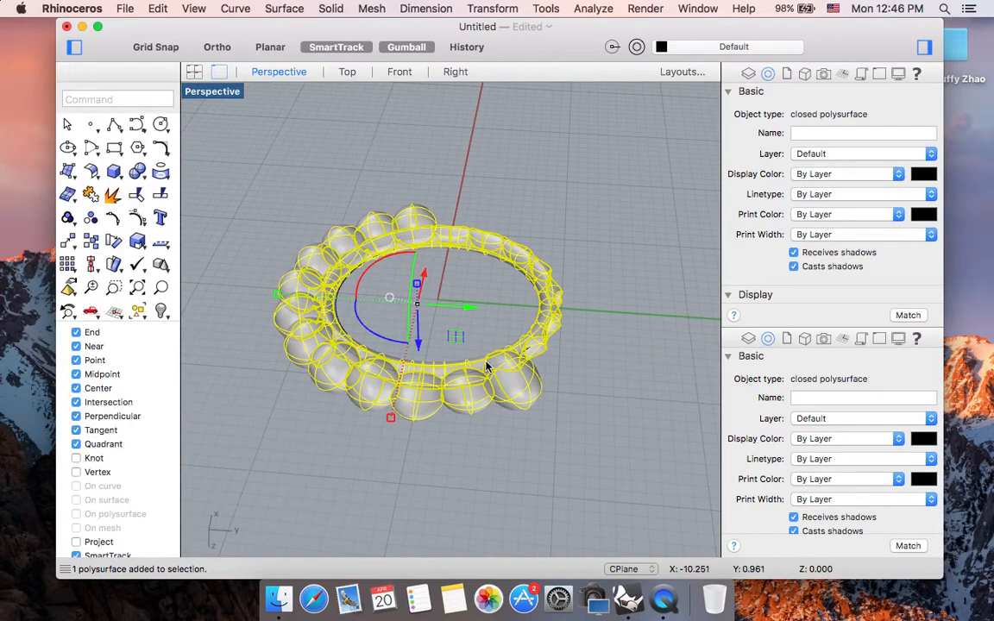
mouse_move(545, 283)
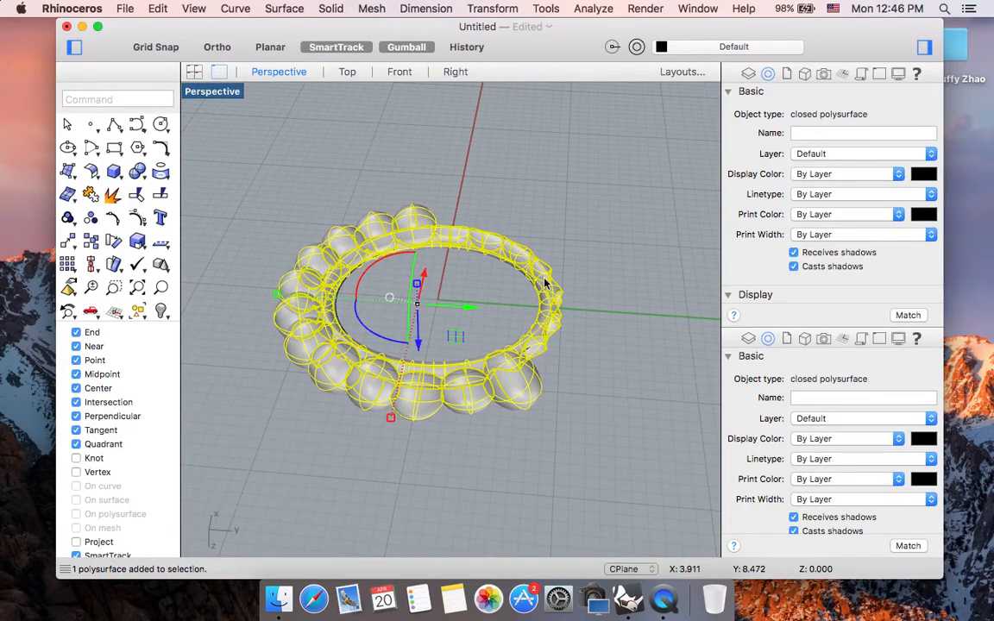